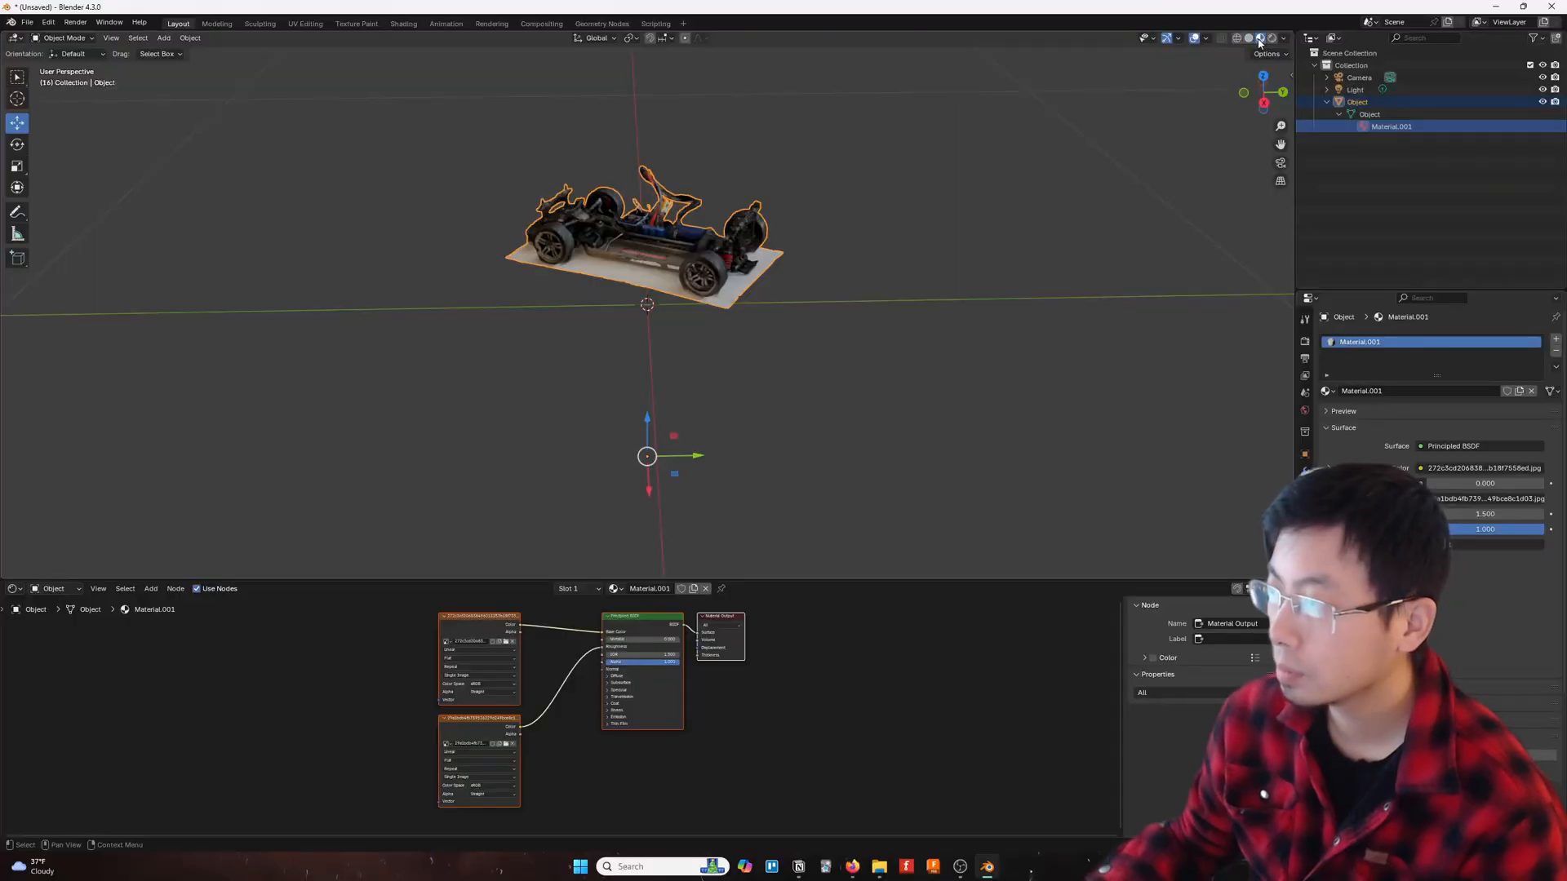
Step: Choose the 1 Month $26.99 Polycam Pro plan on the paywall
left_click(1236, 38)
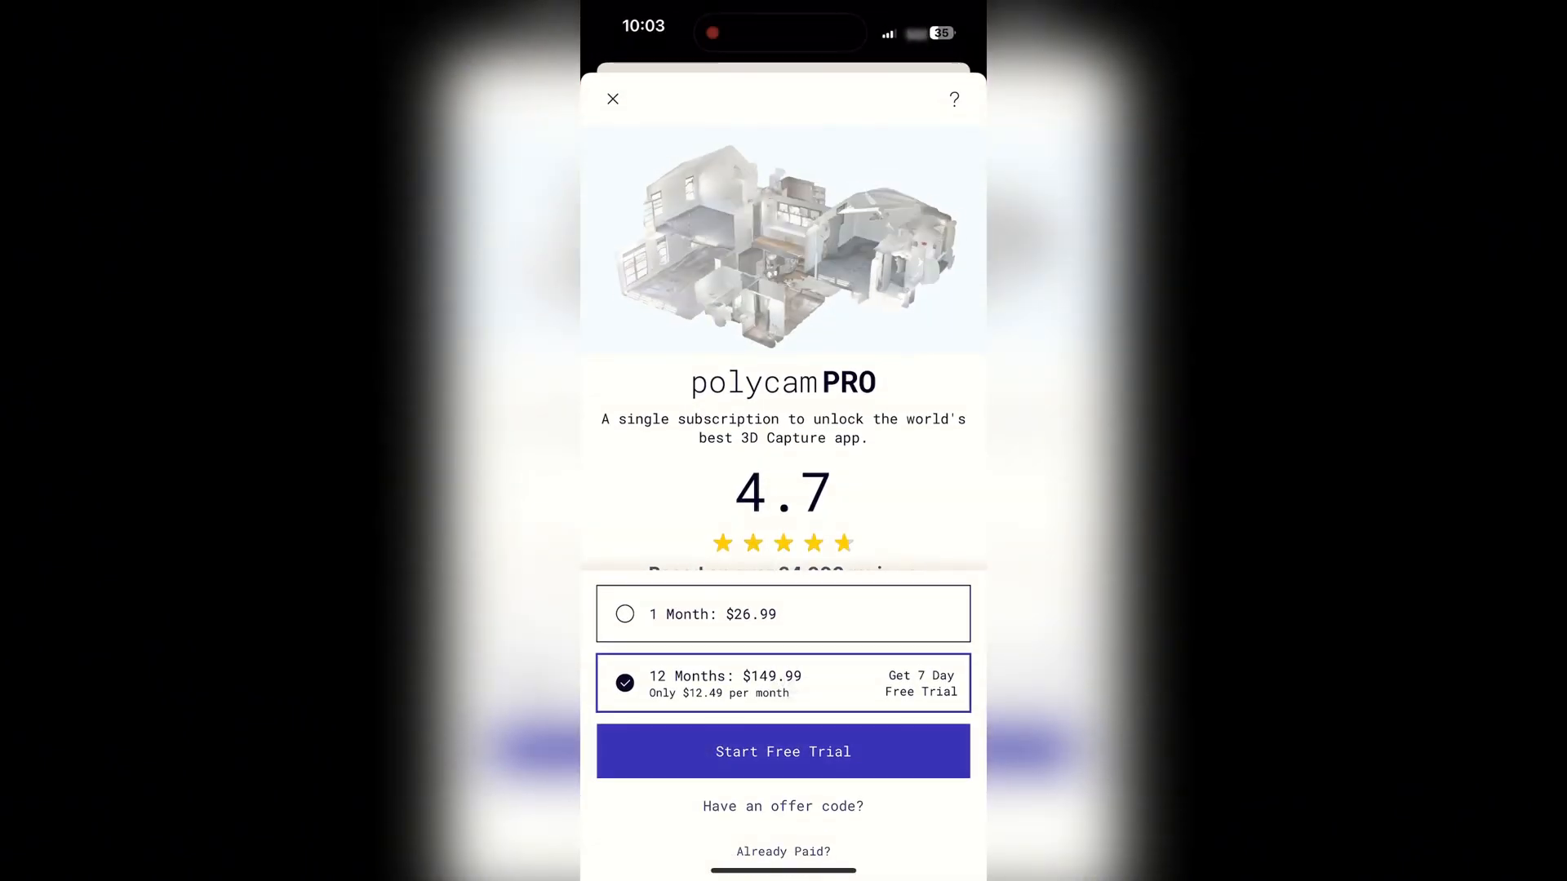
scroll("down", 3)
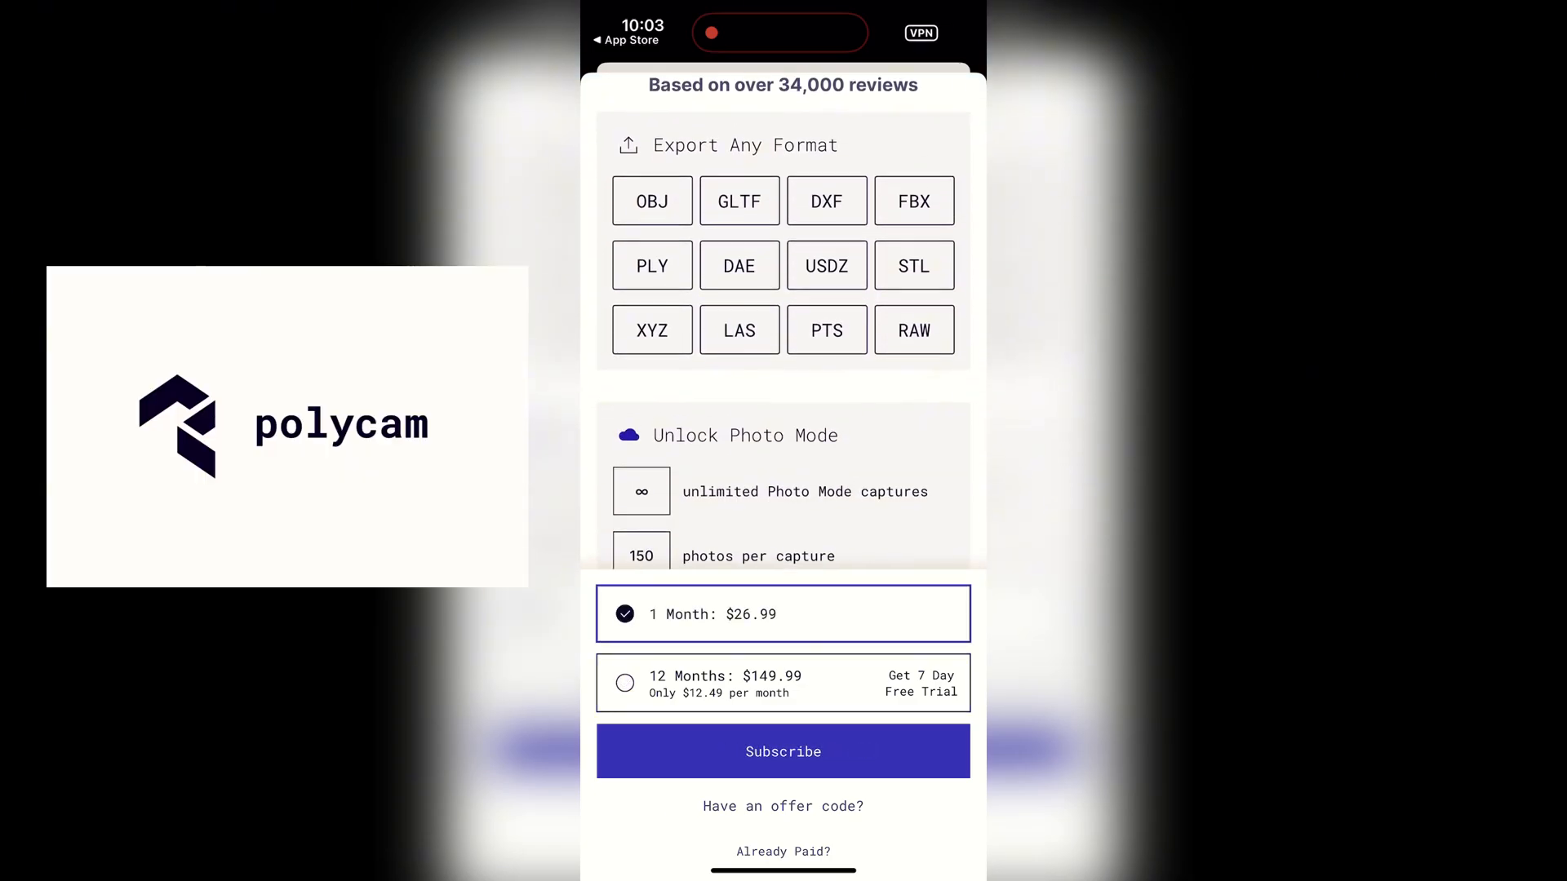
scroll("down", 3)
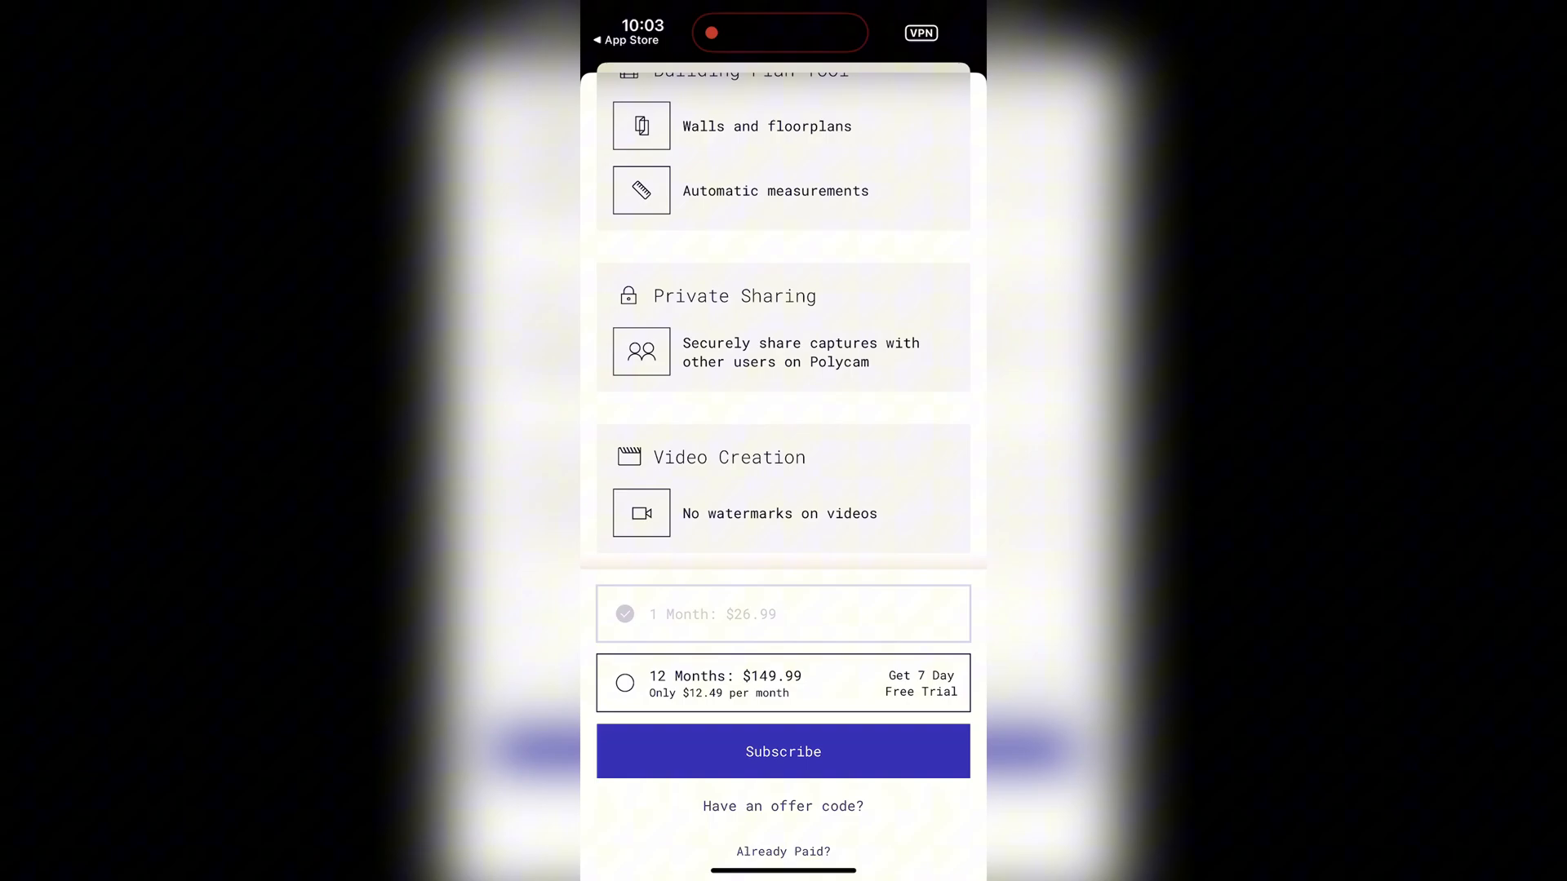
left_click(782, 613)
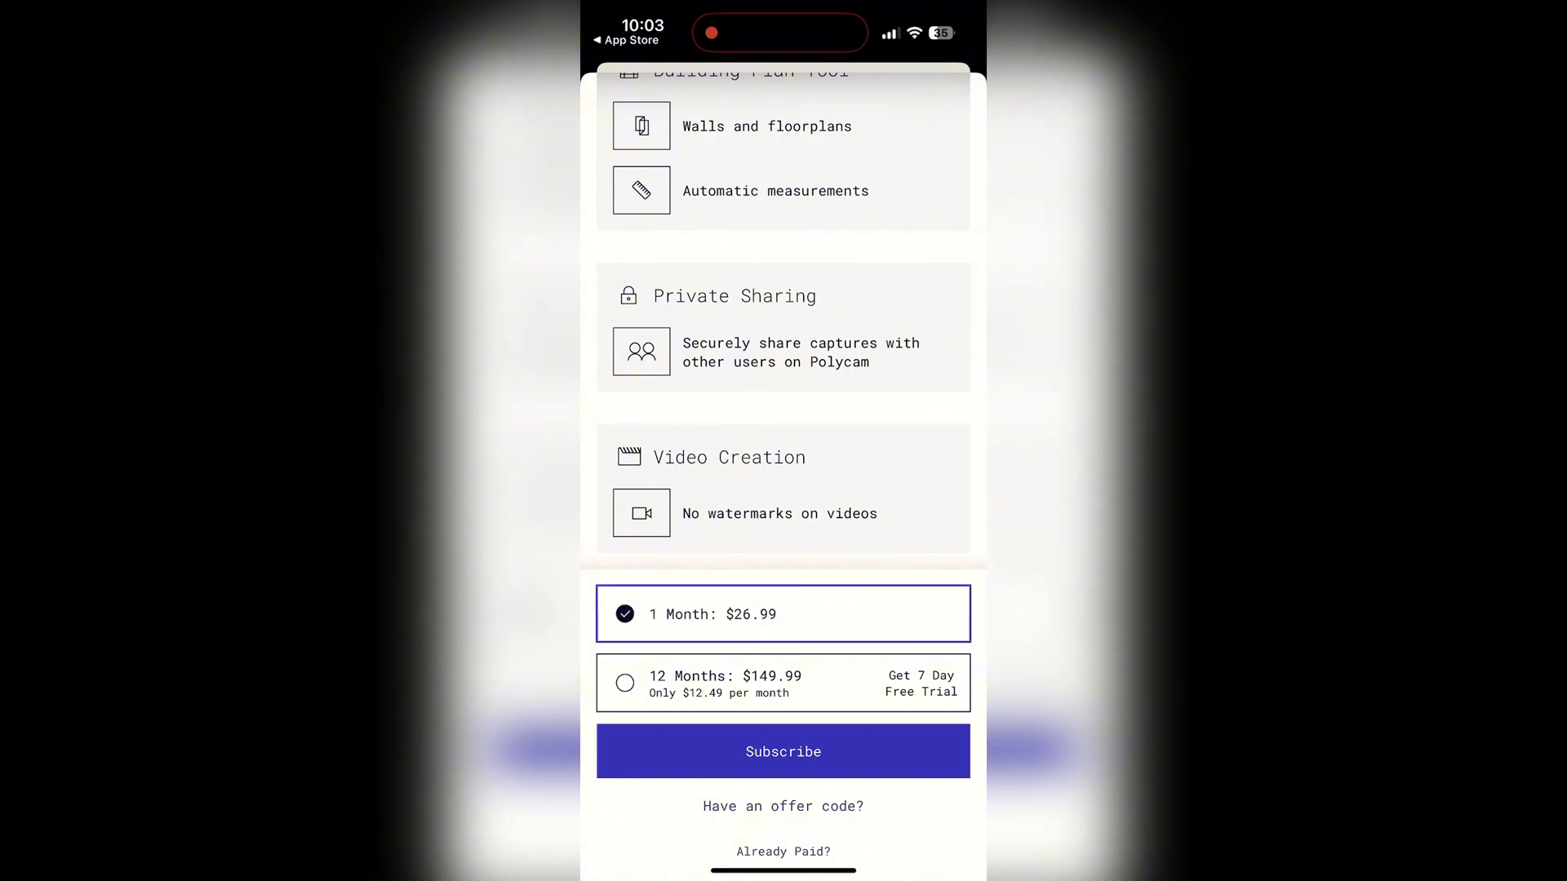
Step: Subscribe, confirm the App Store purchase and dismiss the success message
left_click(782, 750)
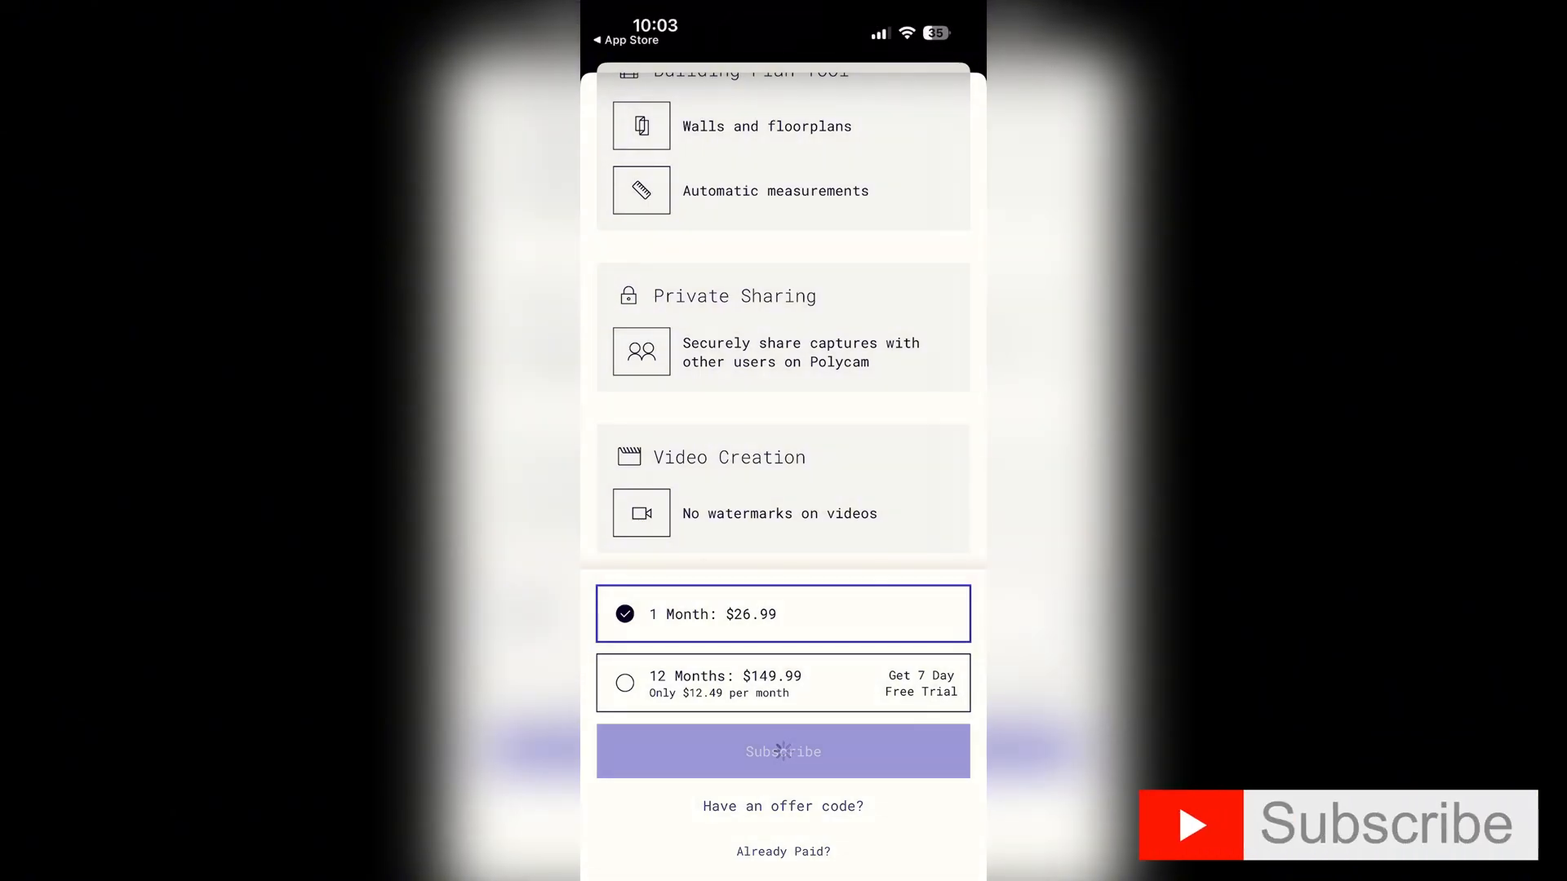
left_click(782, 751)
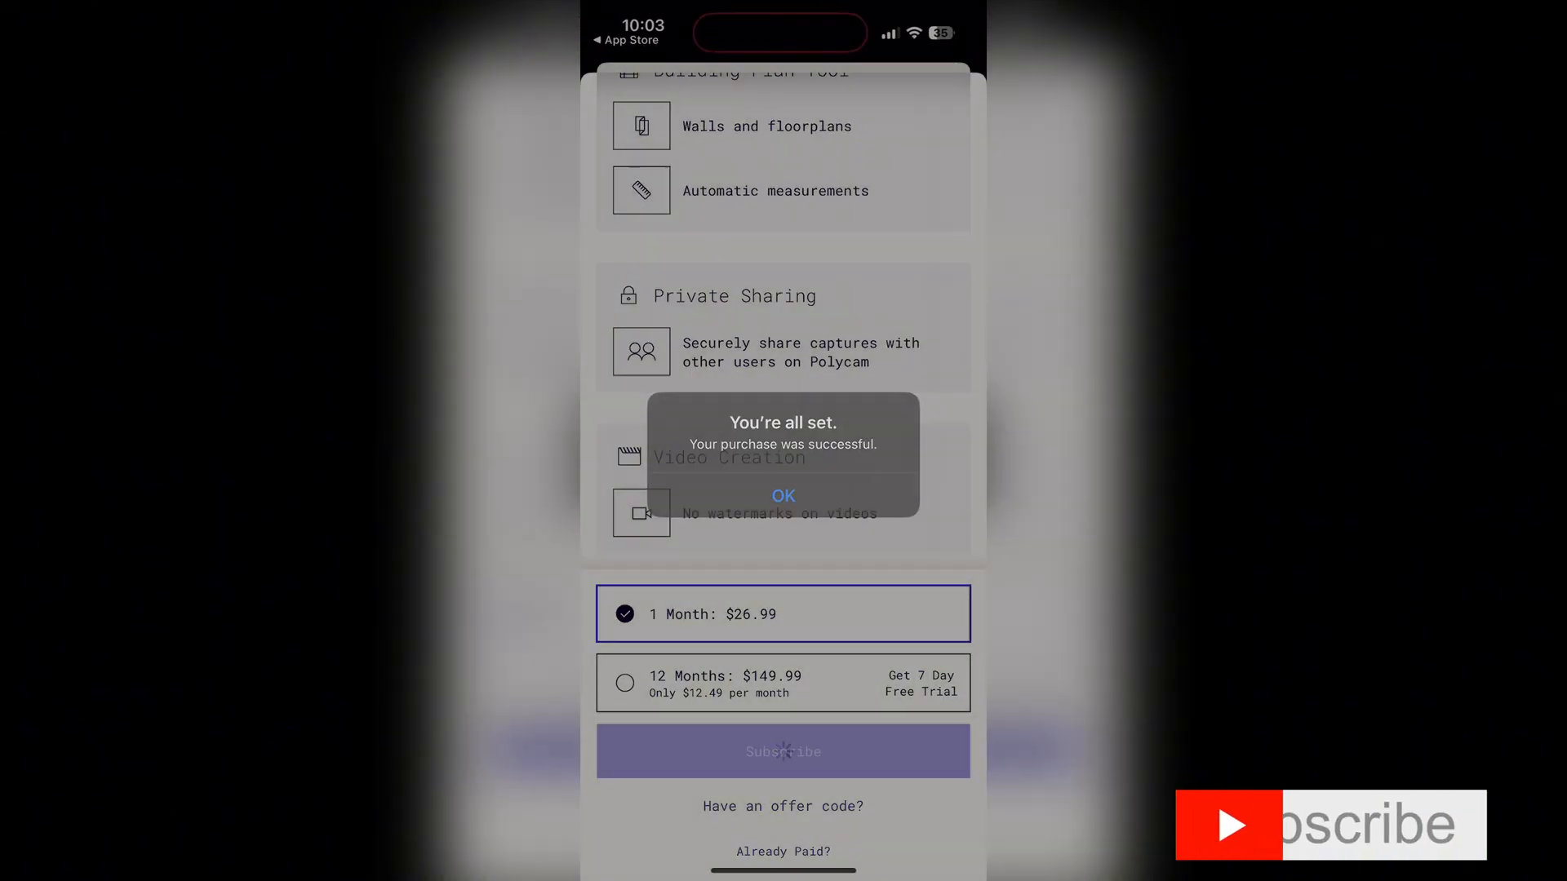
left_click(781, 496)
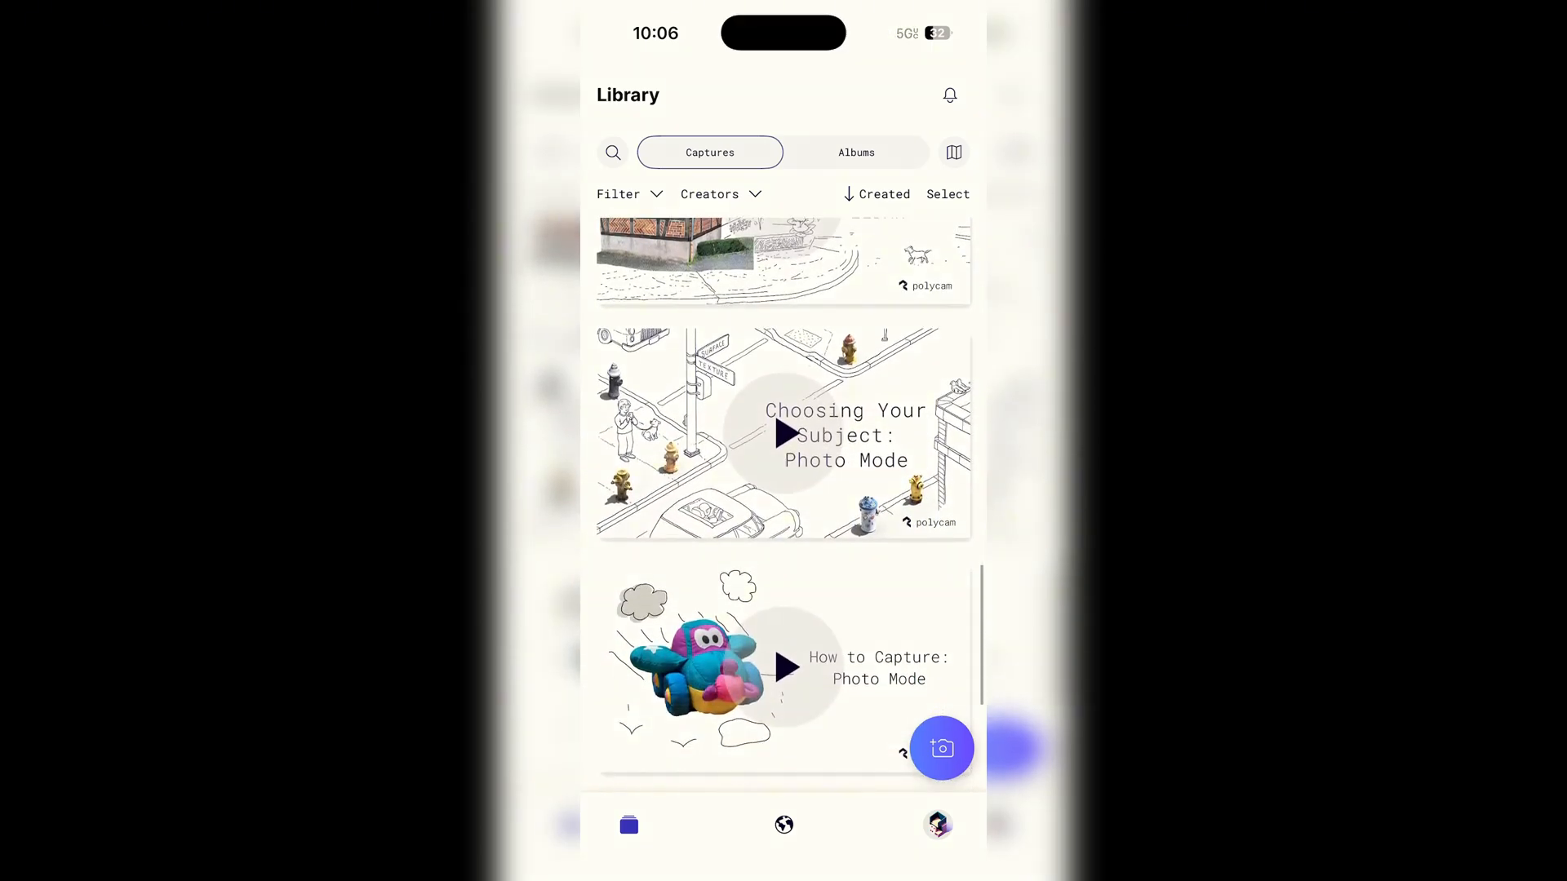
Step: Record a photo-mode capture walking all around the chassis, then finish it
left_click(940, 749)
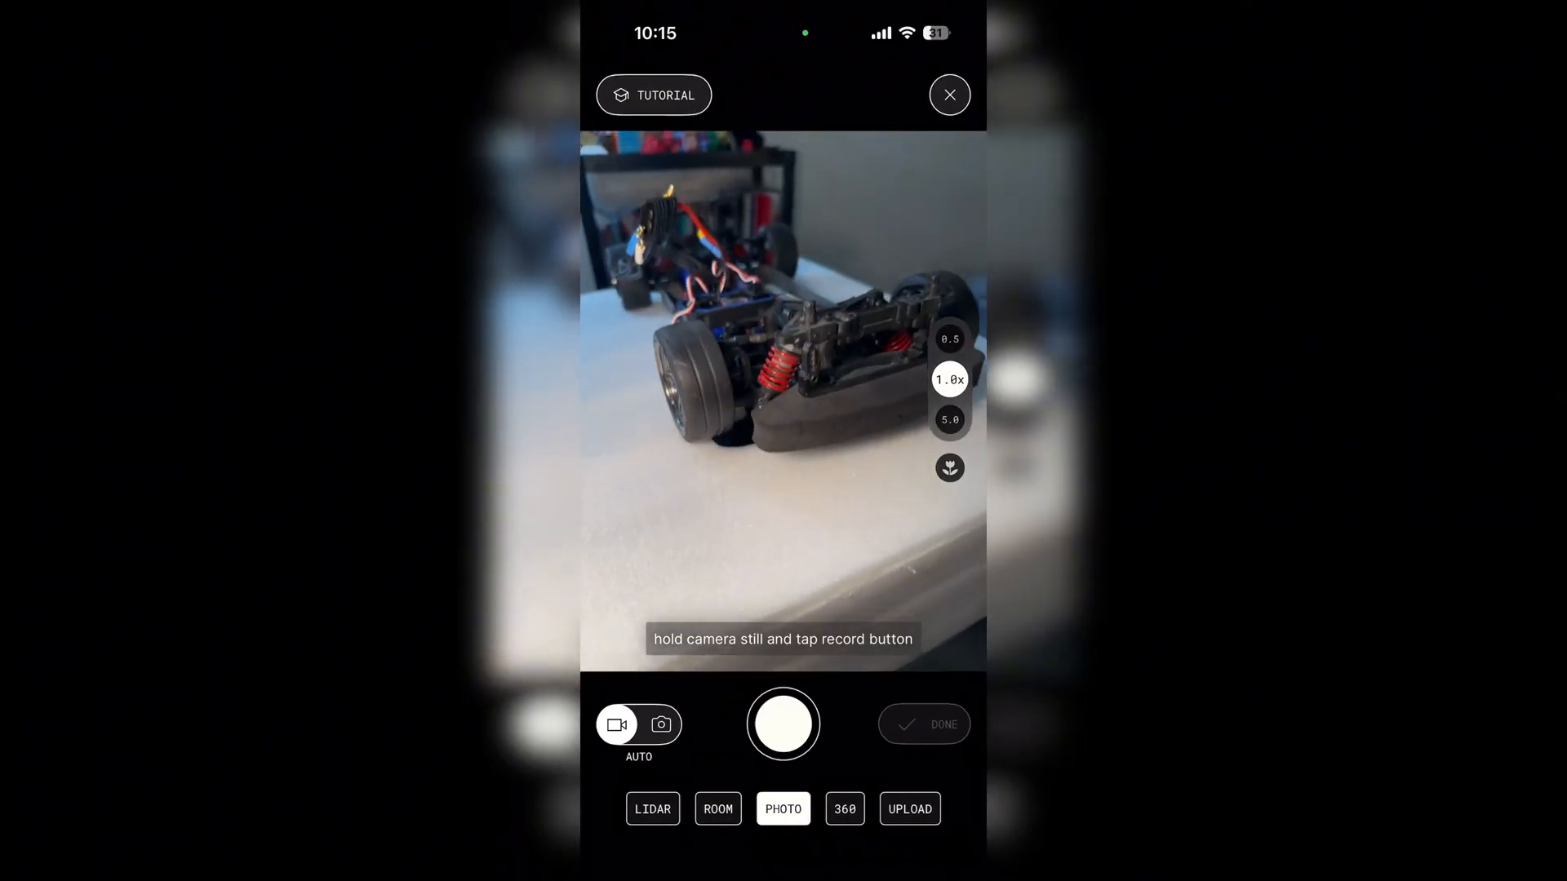
left_click(784, 723)
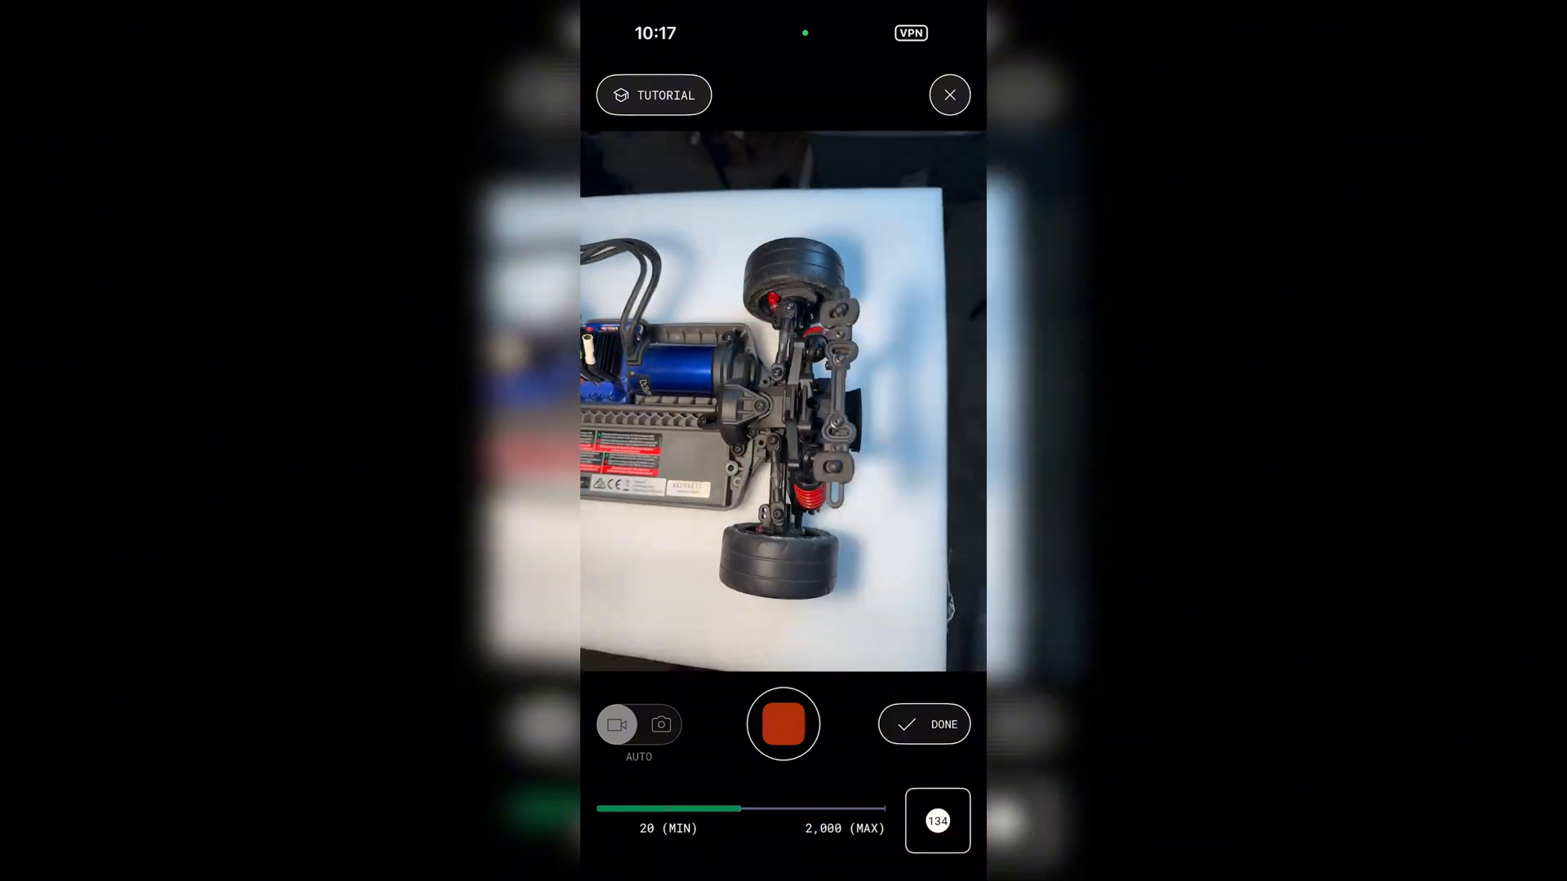
left_click(922, 725)
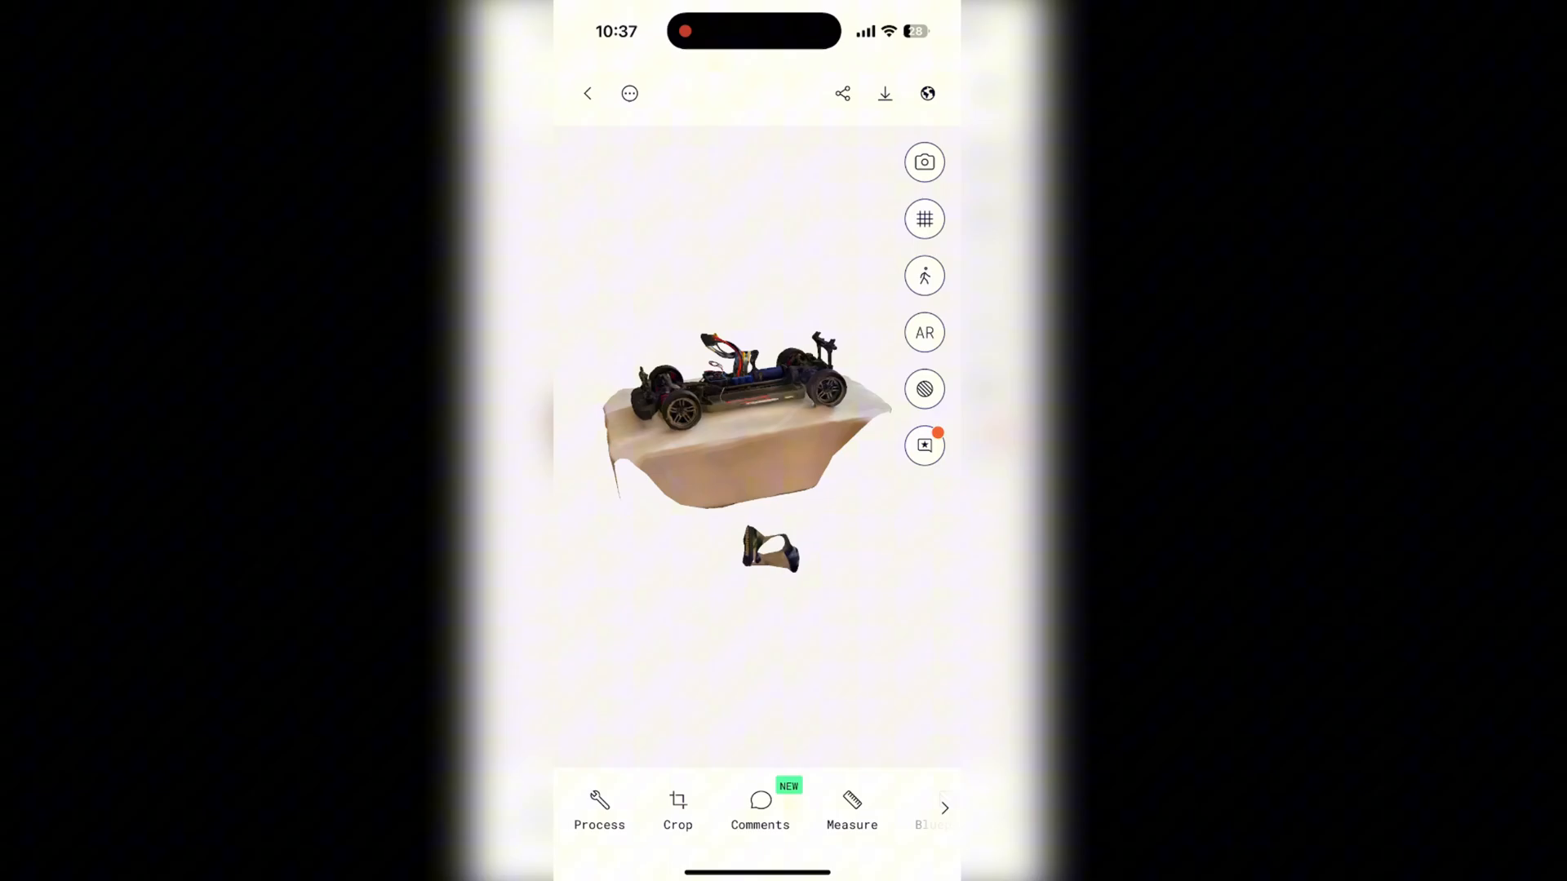
Step: Crop the scan with the bounding box pulled tight around the car
left_click(677, 810)
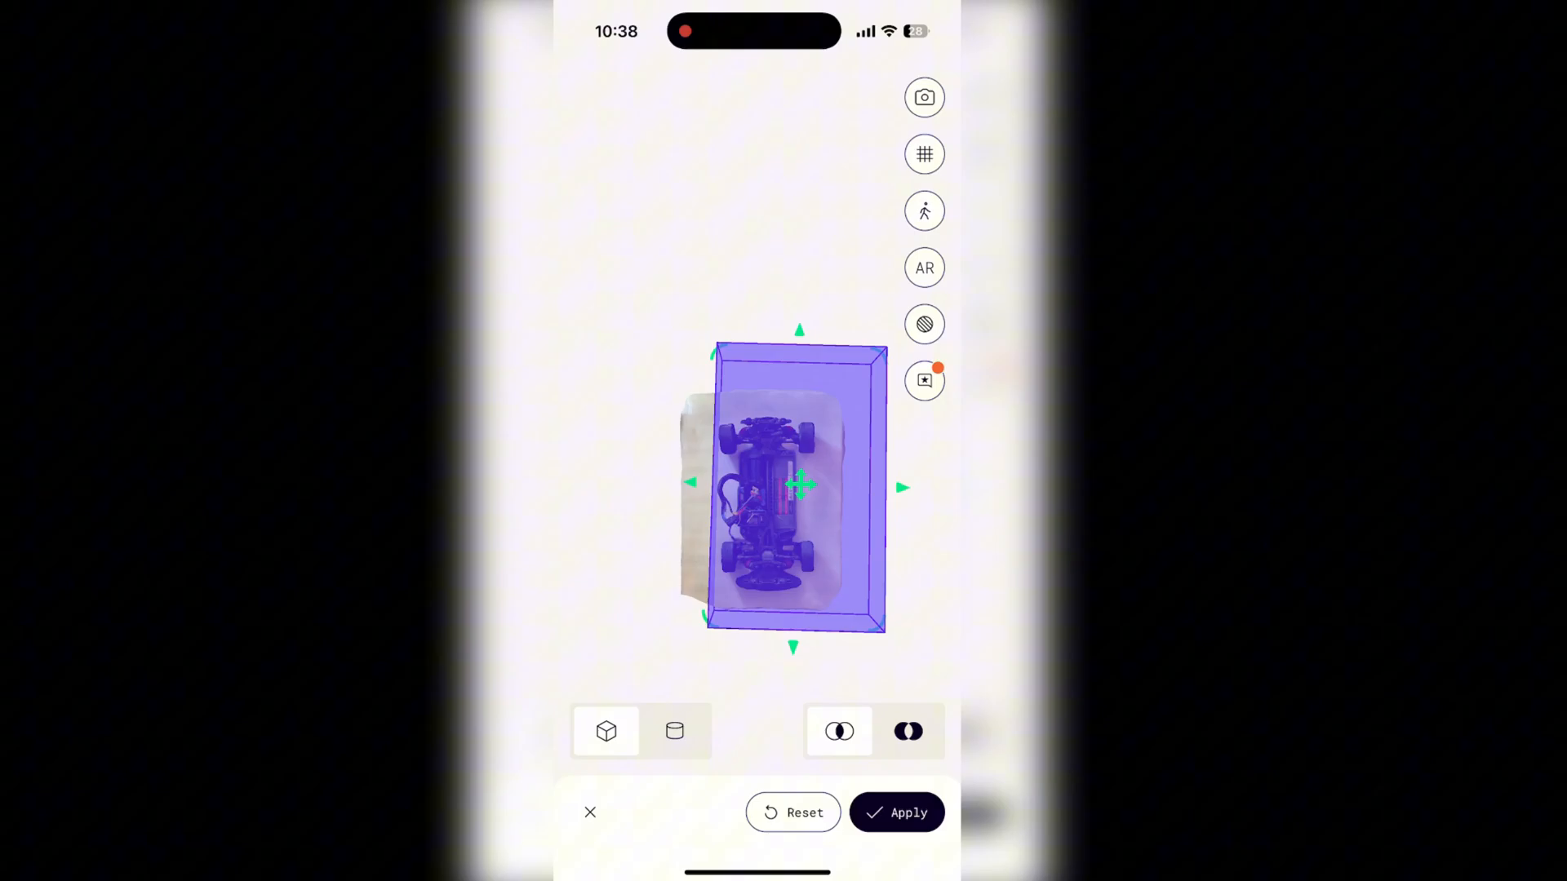
left_click_drag(799, 486, 759, 491)
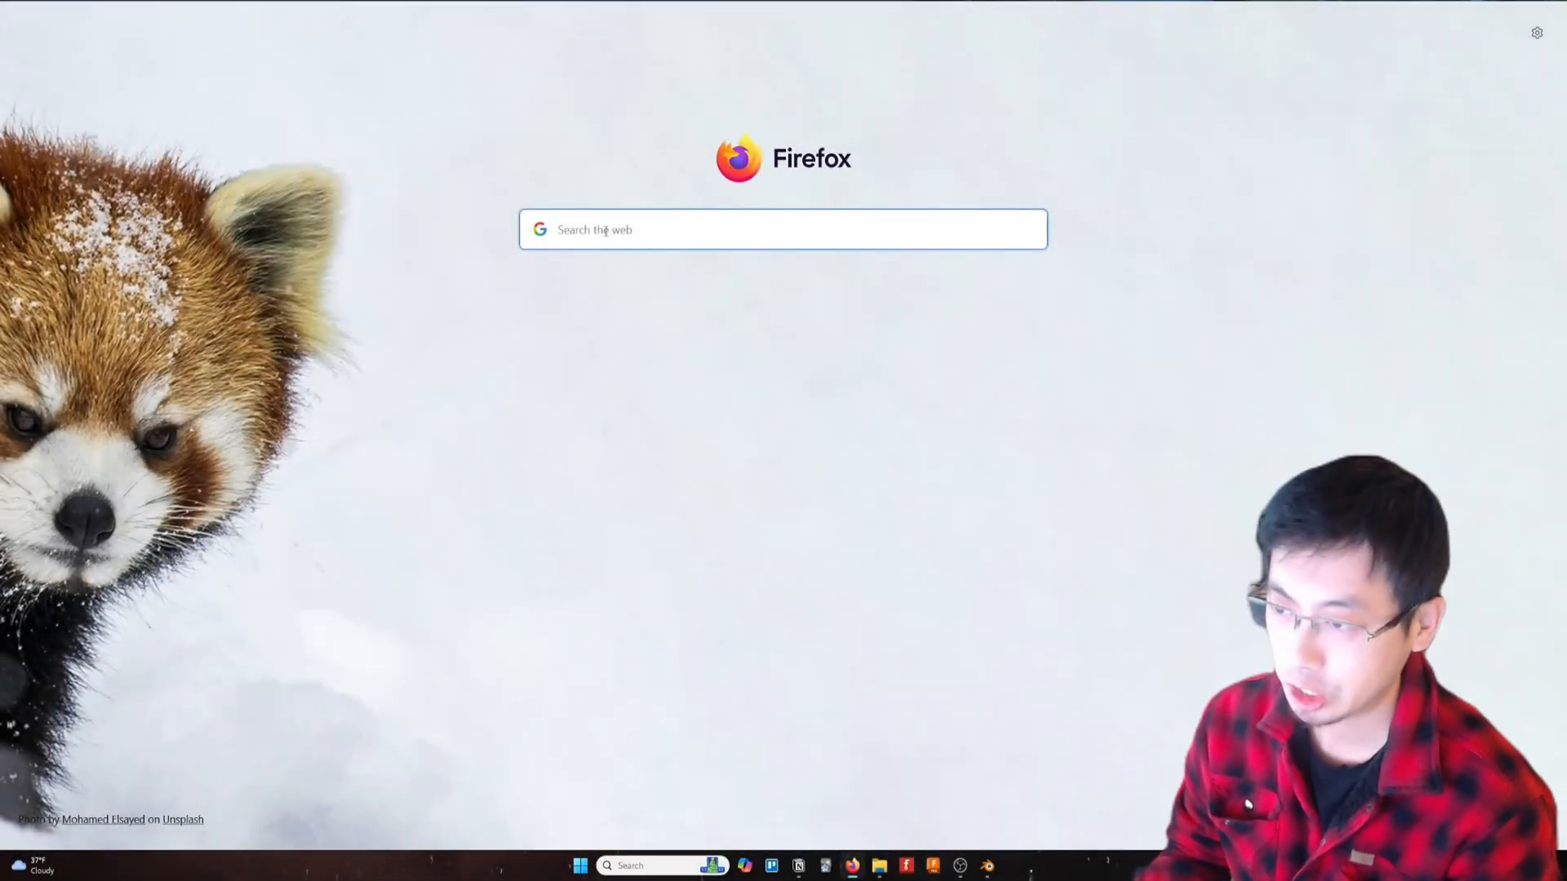
Step: Load the RC car capture from polycam.com's library and orbit it to a side view
type("poly.")
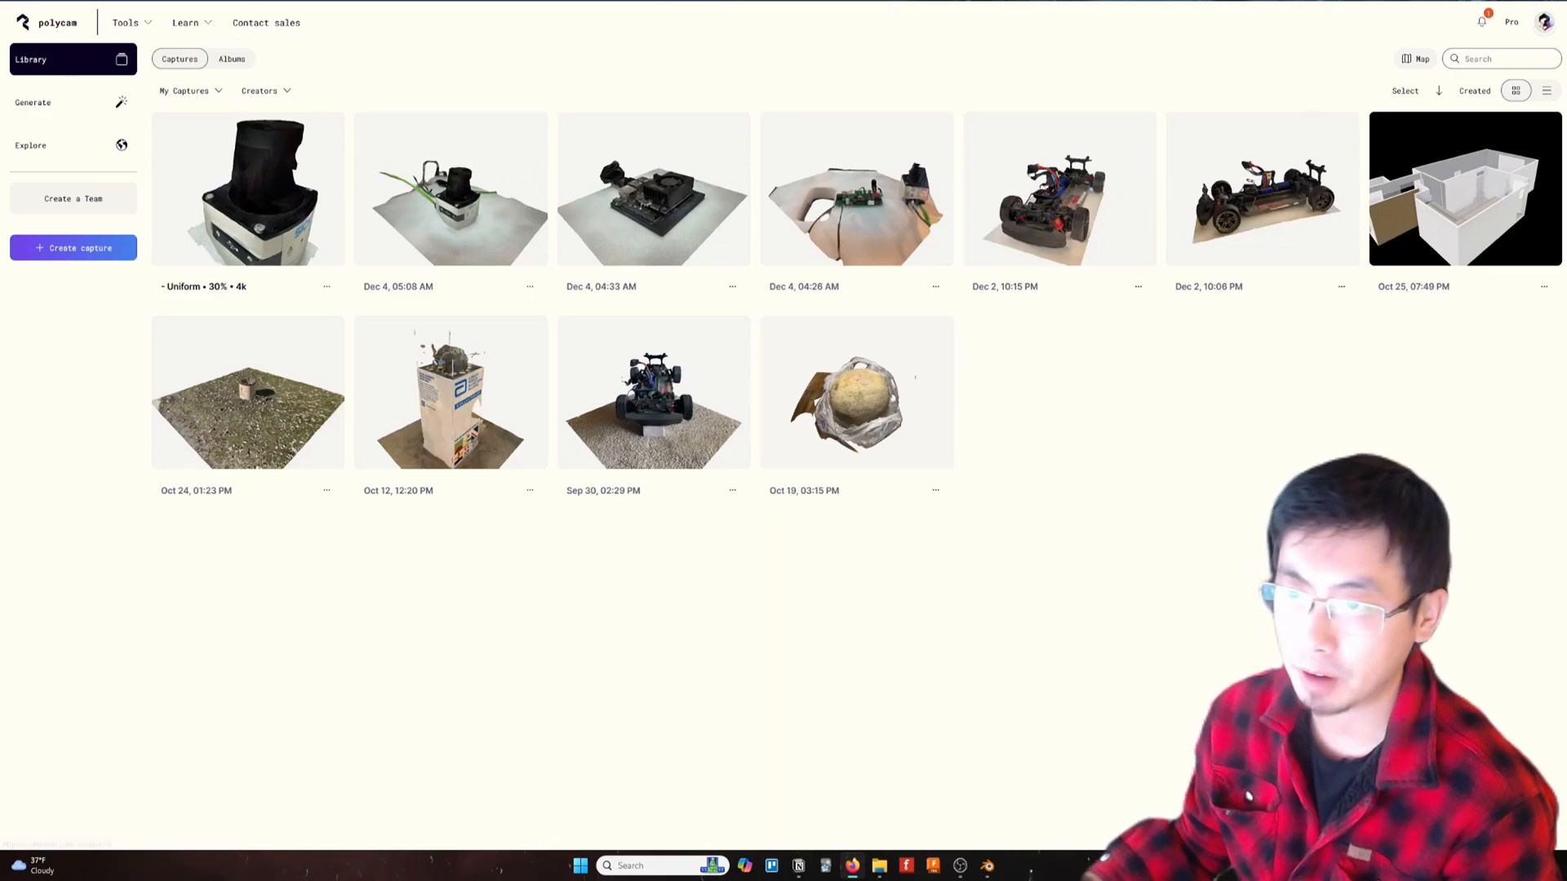
left_click(1059, 189)
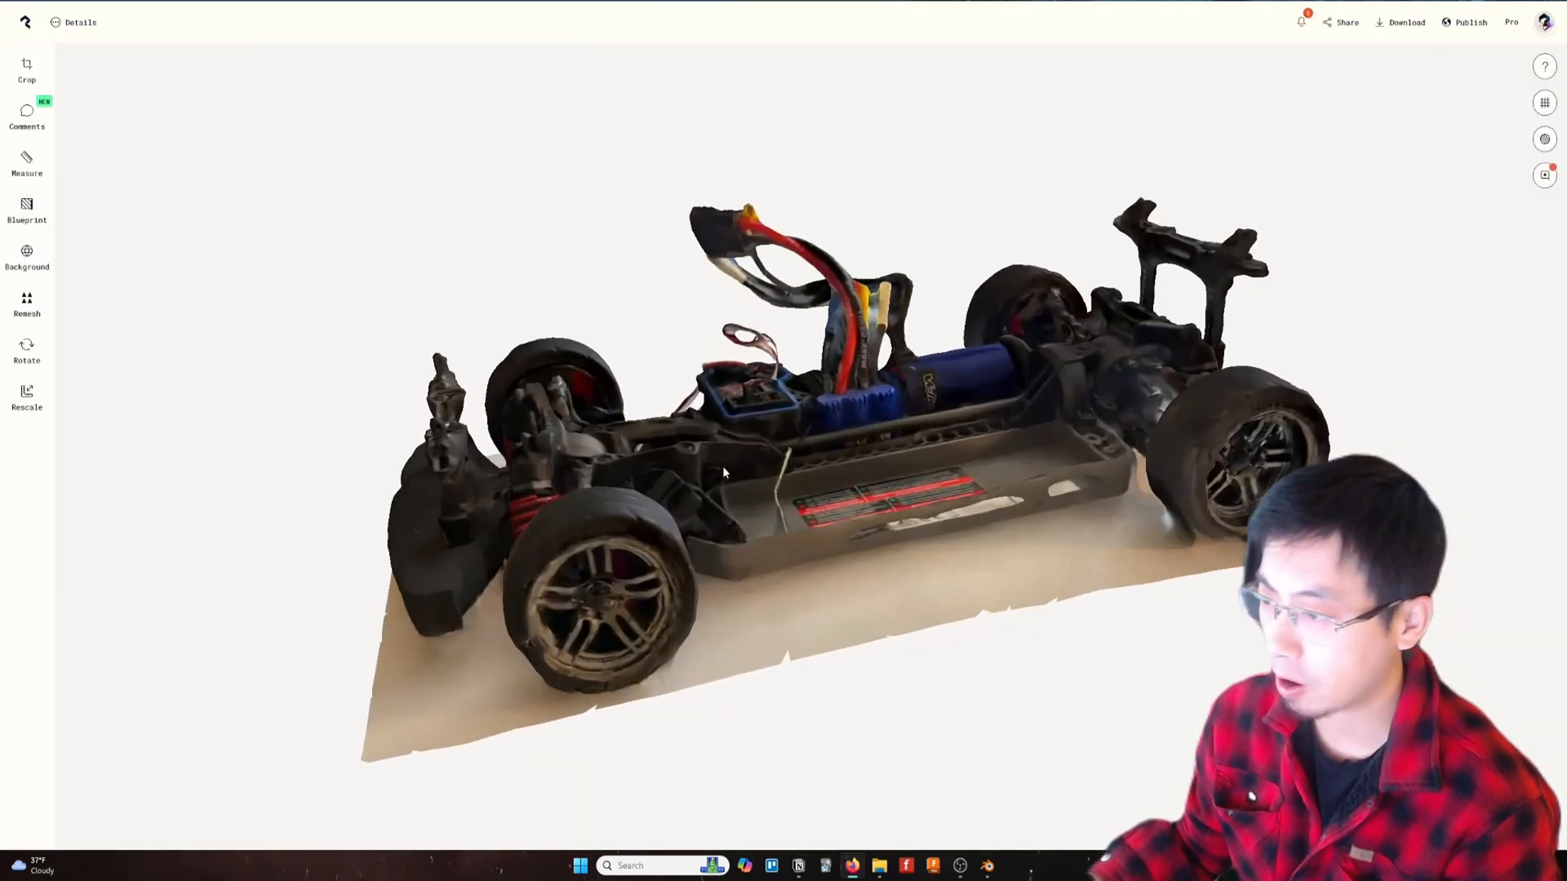
left_click_drag(724, 475, 970, 375)
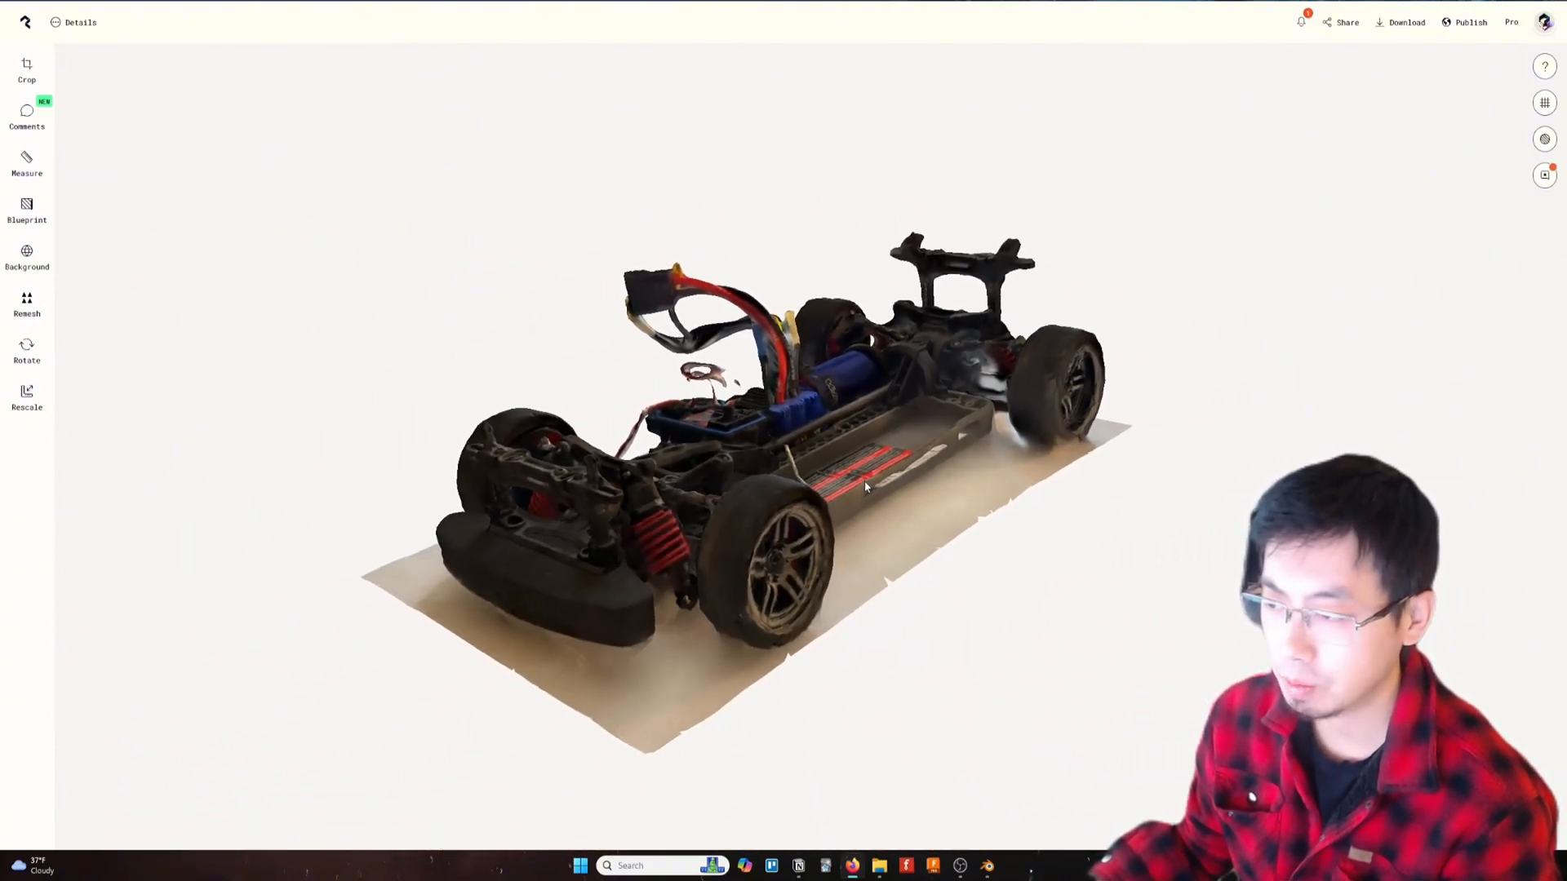
left_click_drag(864, 488, 853, 439)
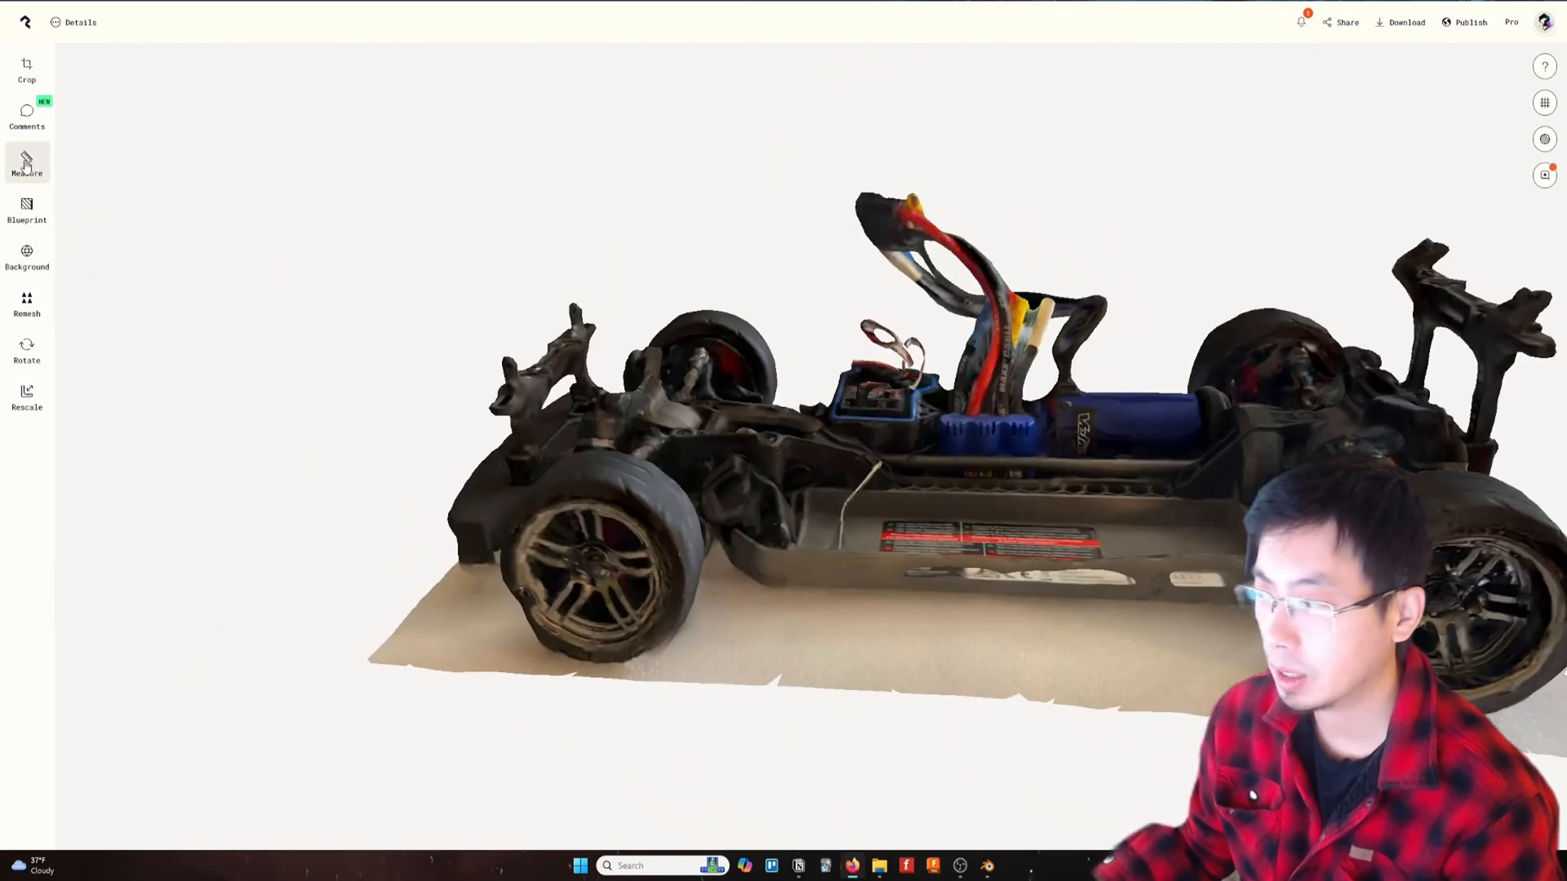
Step: Start the Measure tool and turn the view toward the front suspension
left_click(27, 163)
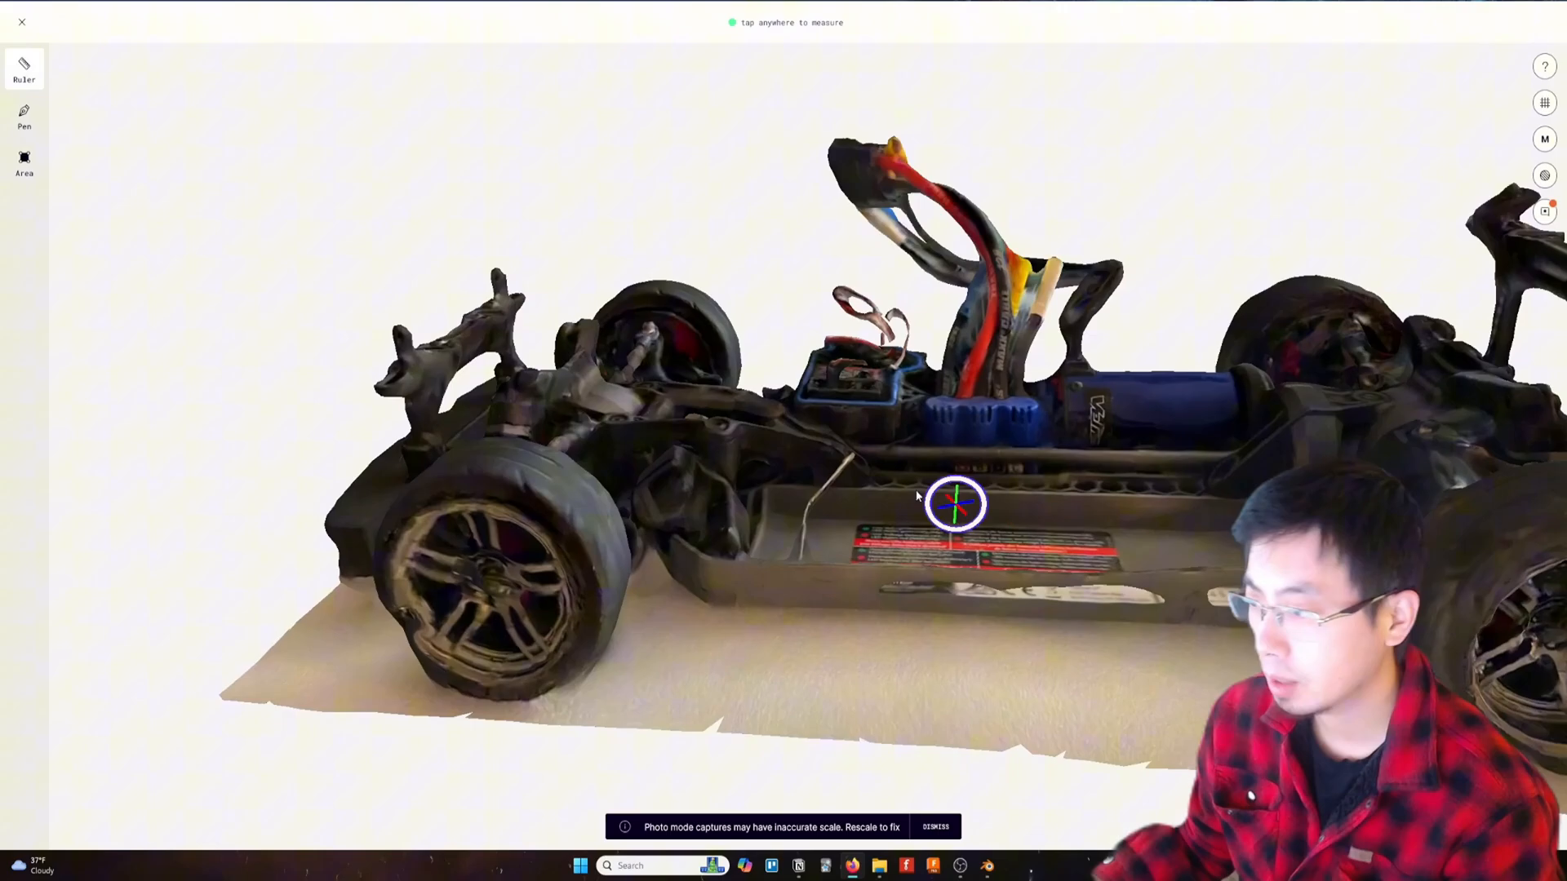
left_click_drag(957, 504, 429, 378)
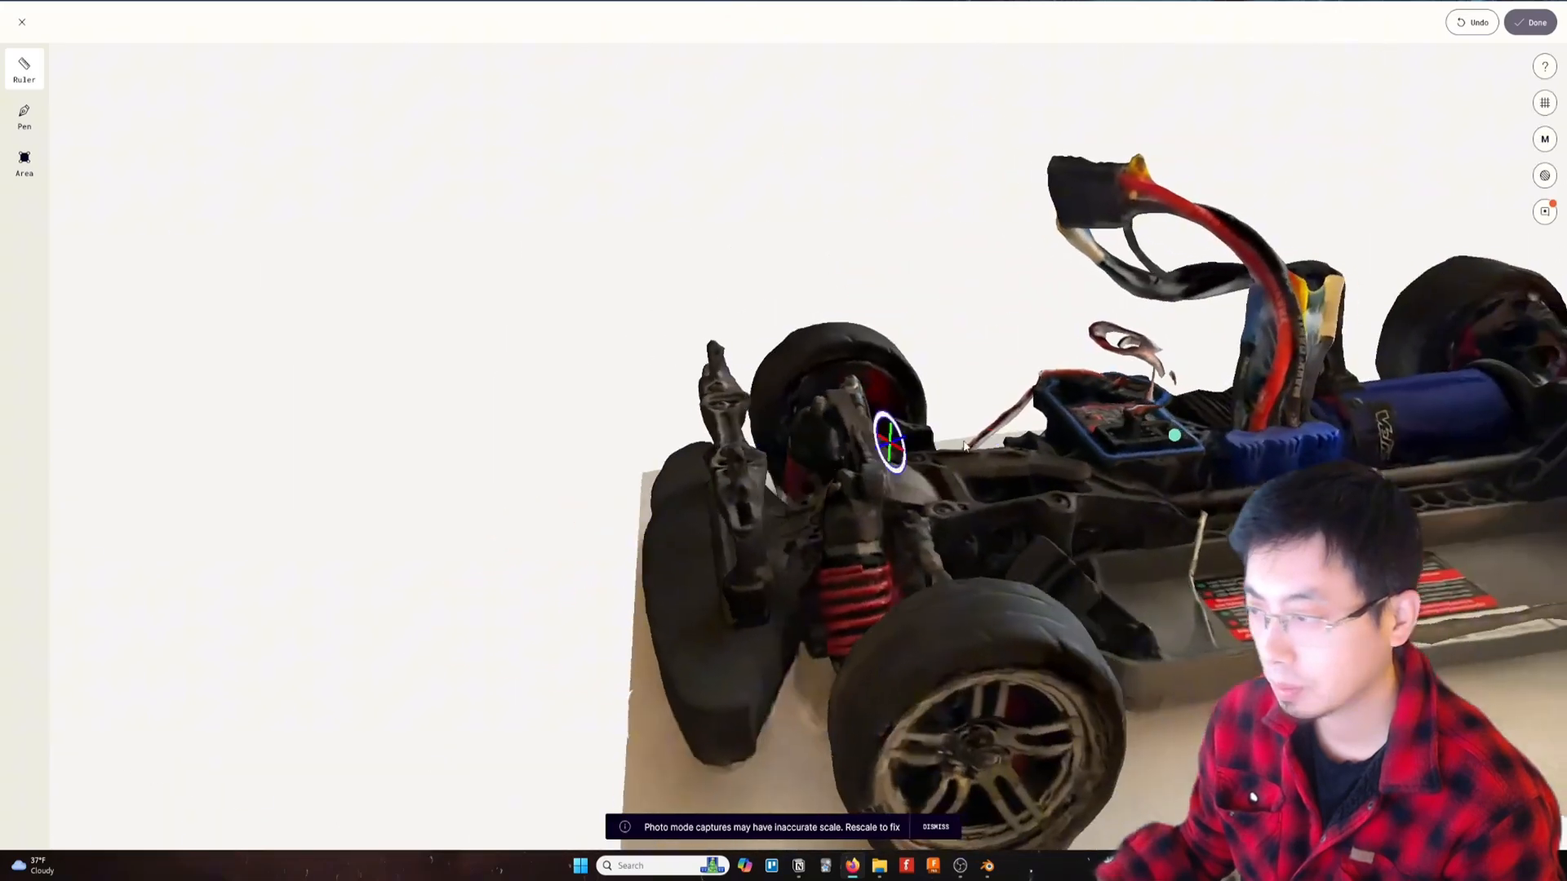
left_click_drag(889, 439, 785, 424)
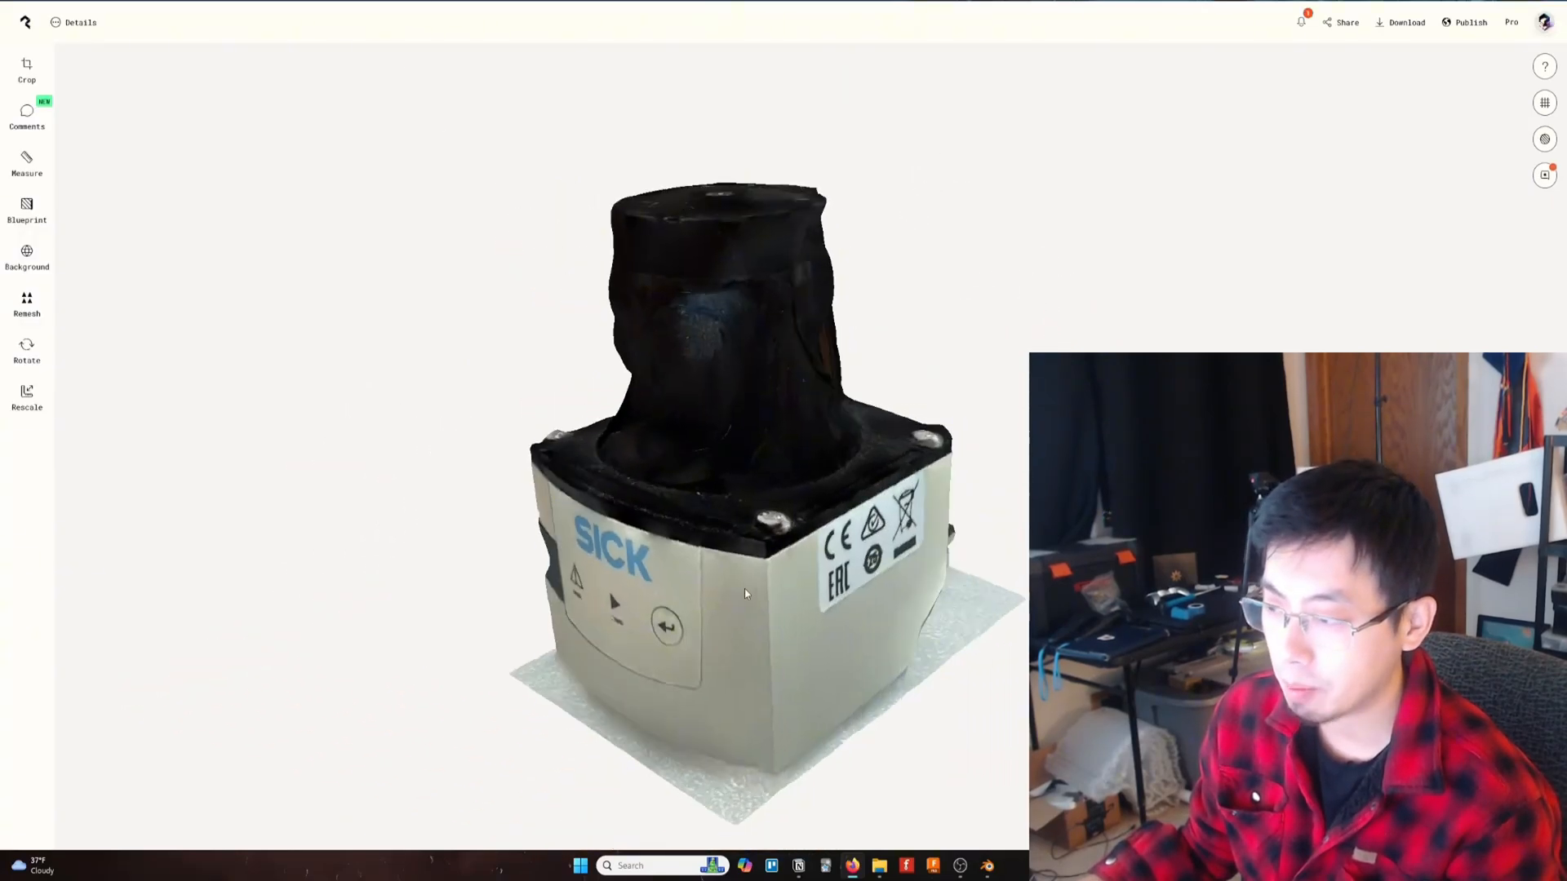
Step: Bring up Download export options and choose OBJ mesh format
left_click(1405, 21)
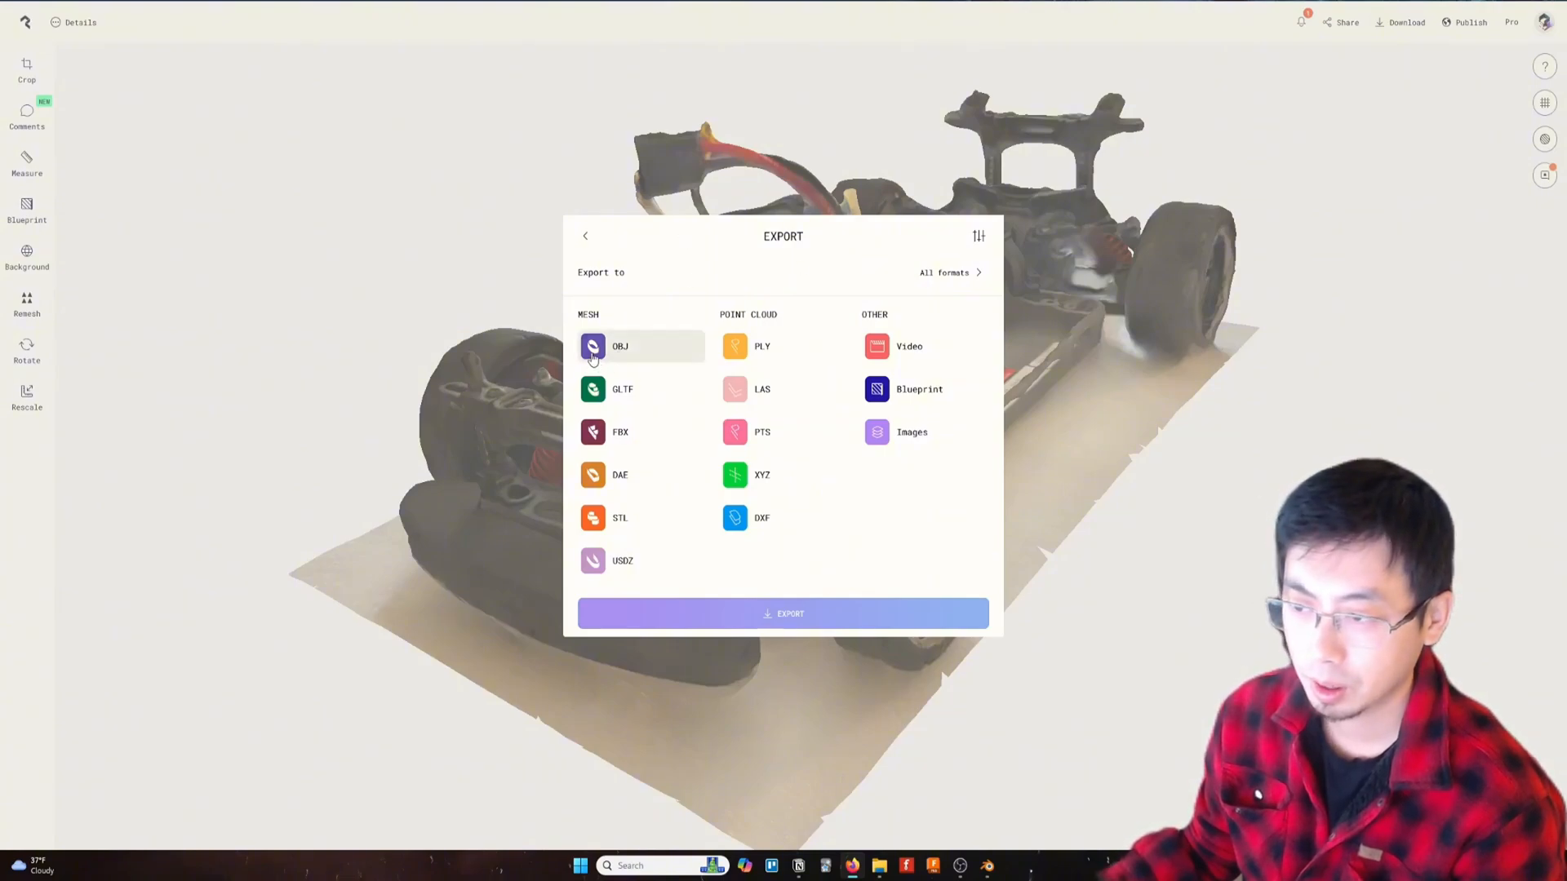
left_click(620, 346)
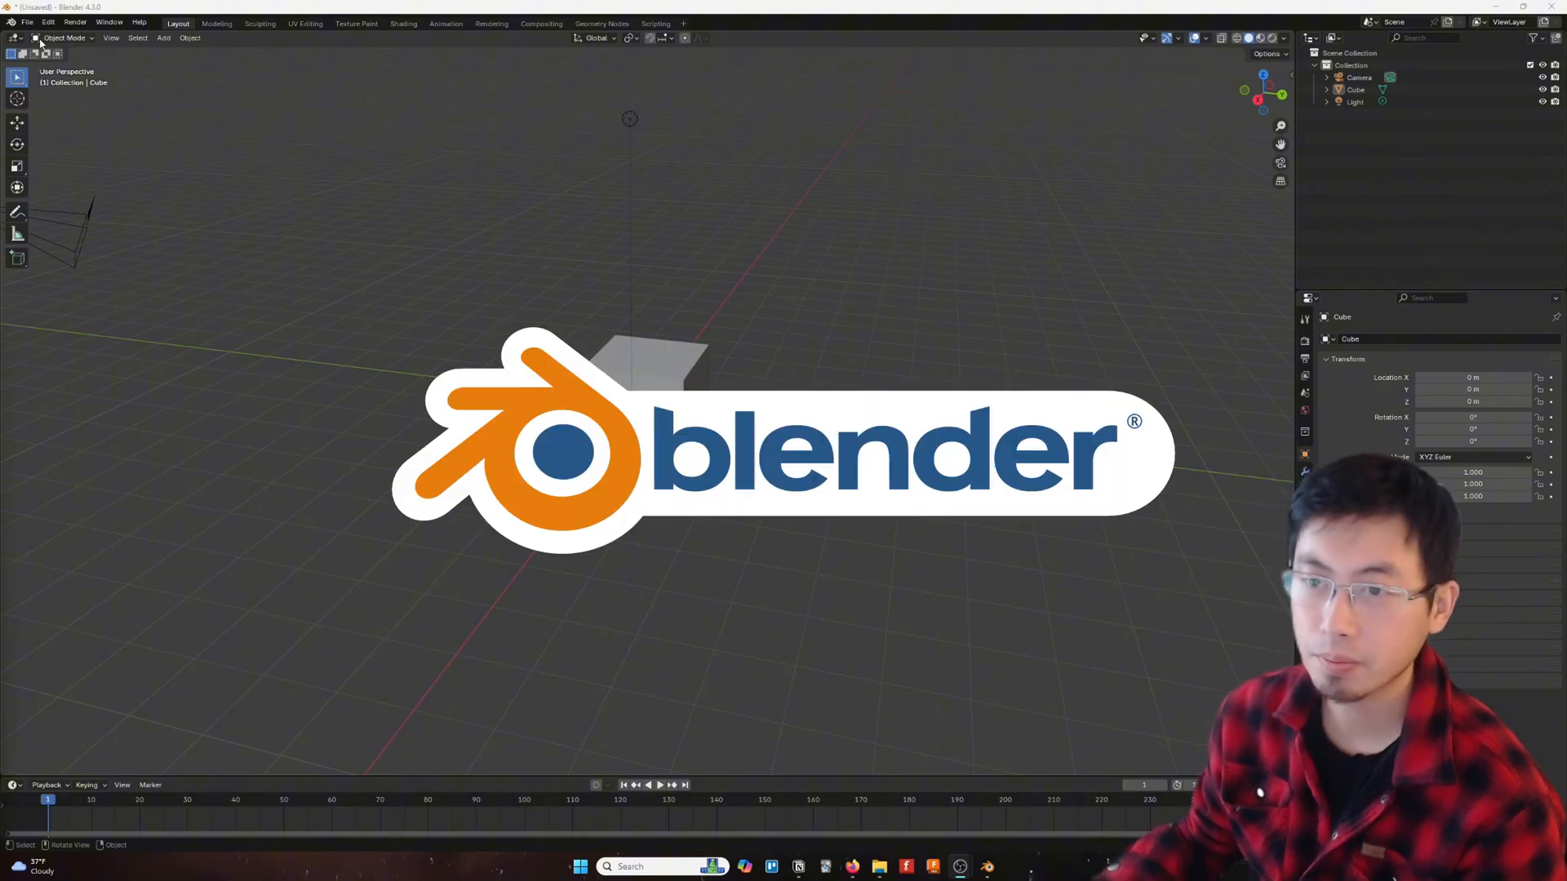
Step: Import 12_2_2024.obj via File > Import > Wavefront OBJ into the scene
left_click(28, 21)
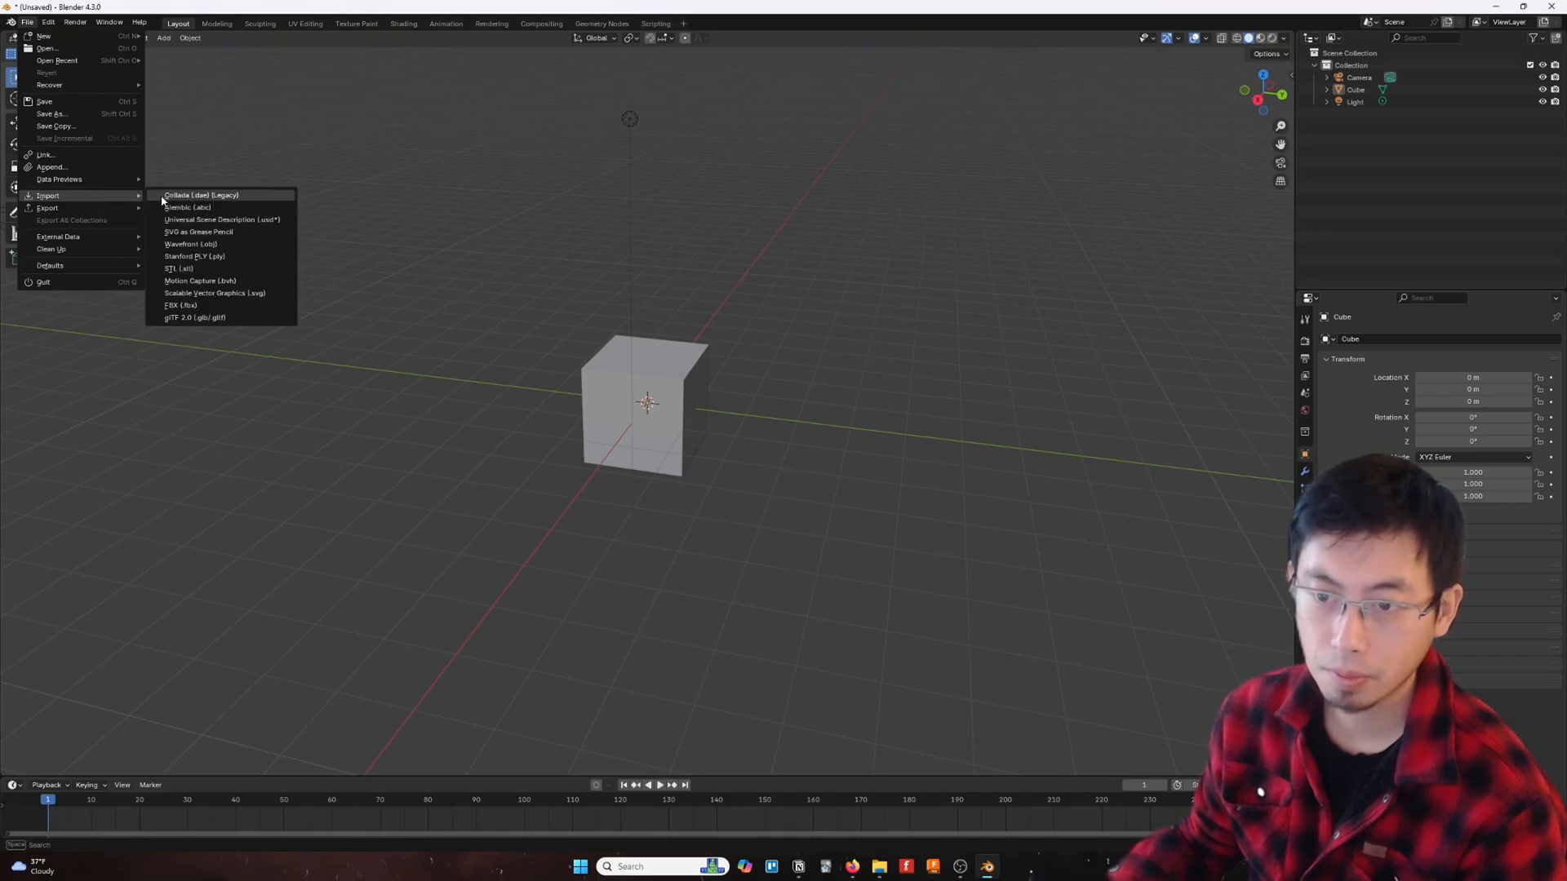
mouse_move(190, 243)
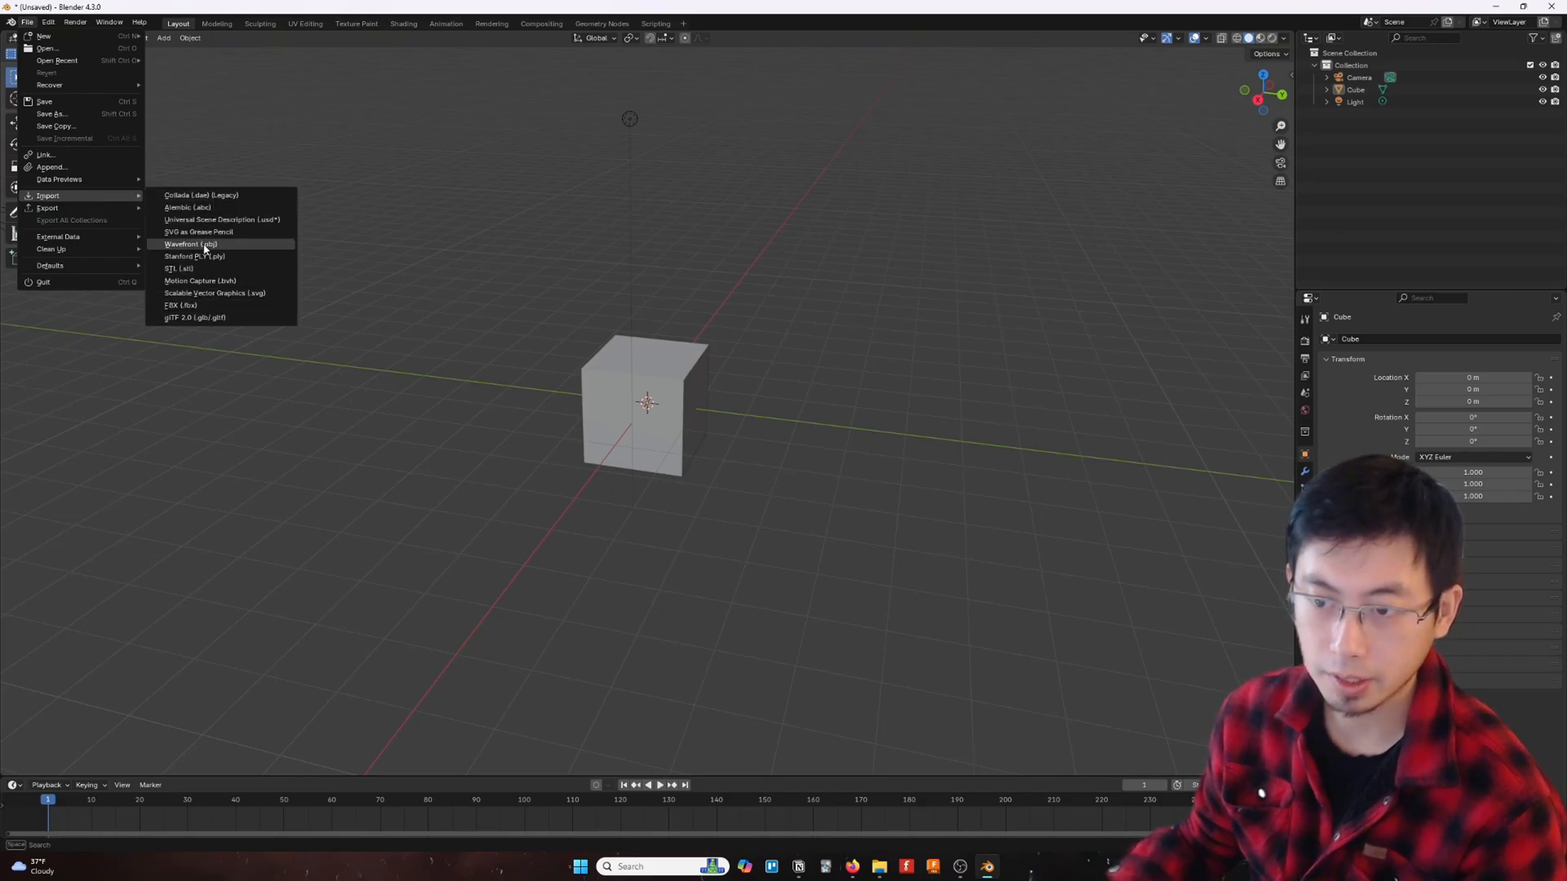
left_click(189, 243)
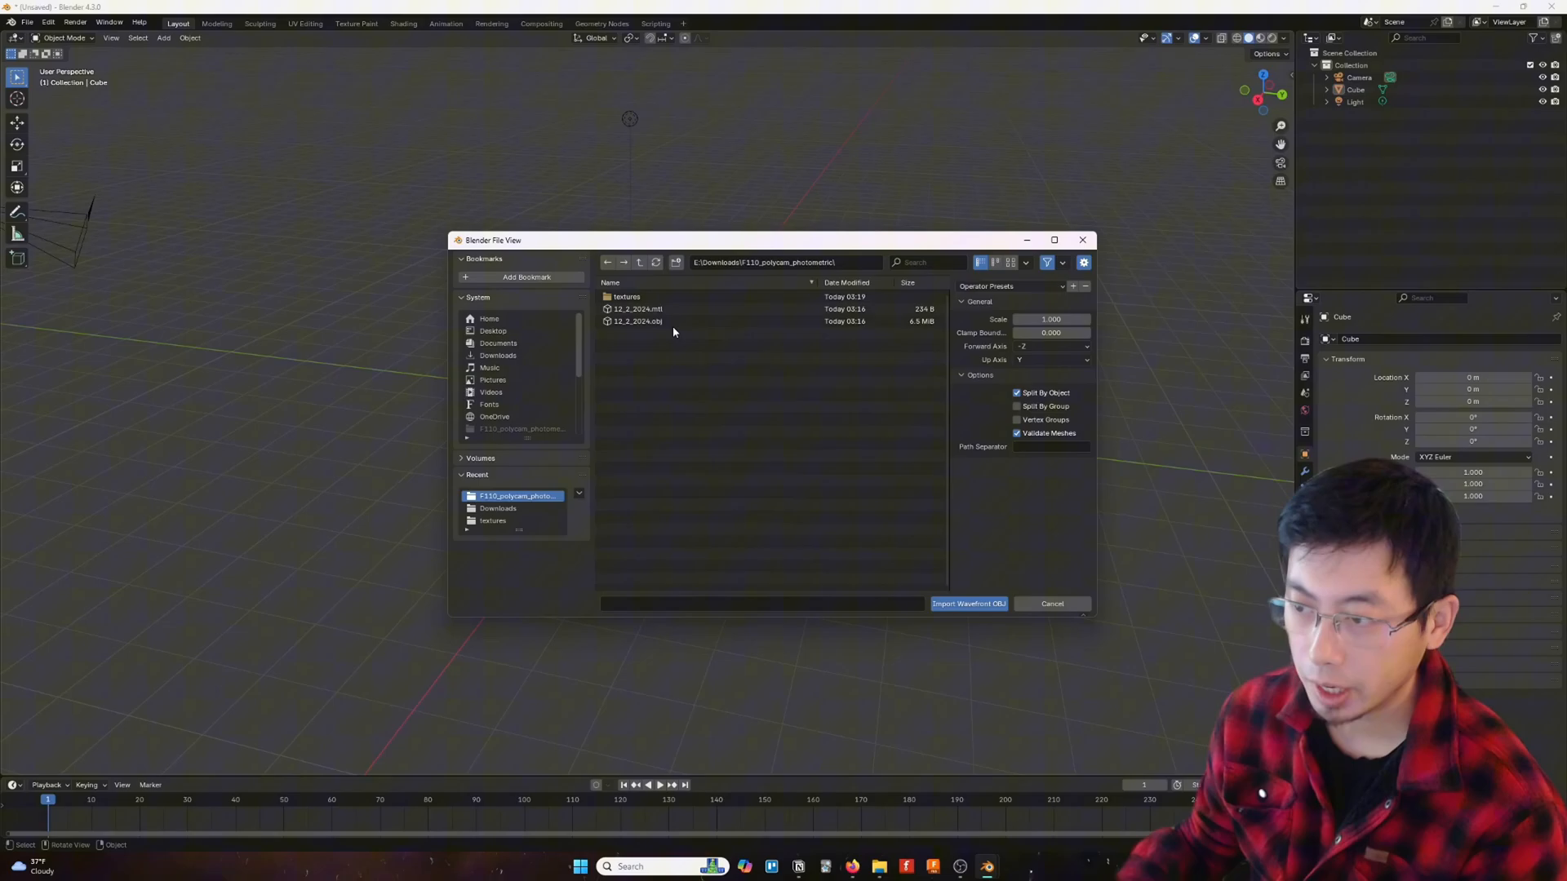
left_click(638, 322)
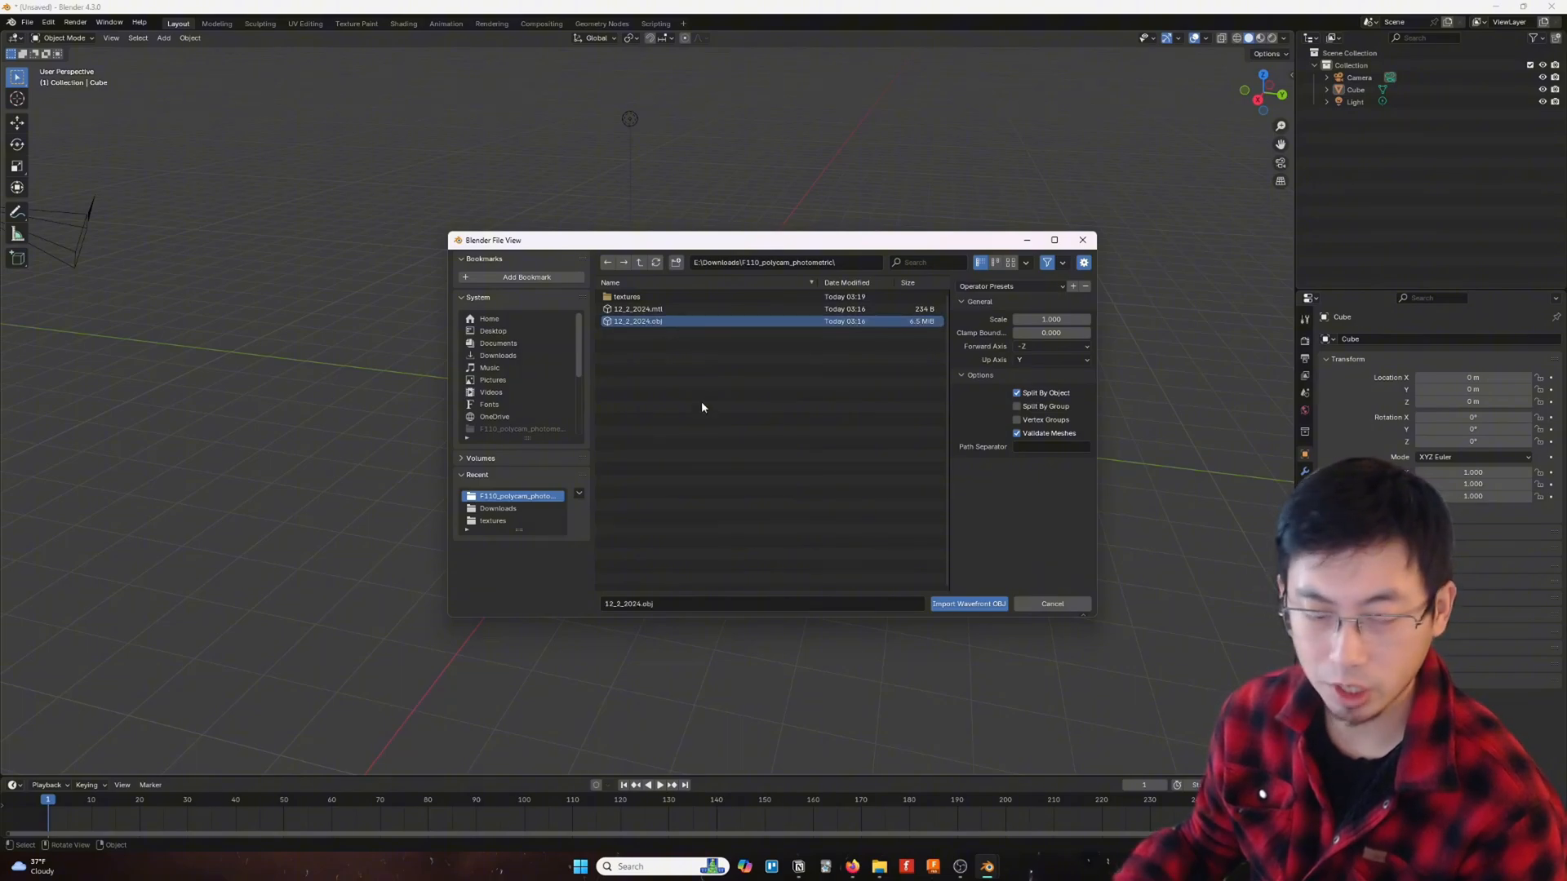
mouse_move(968, 603)
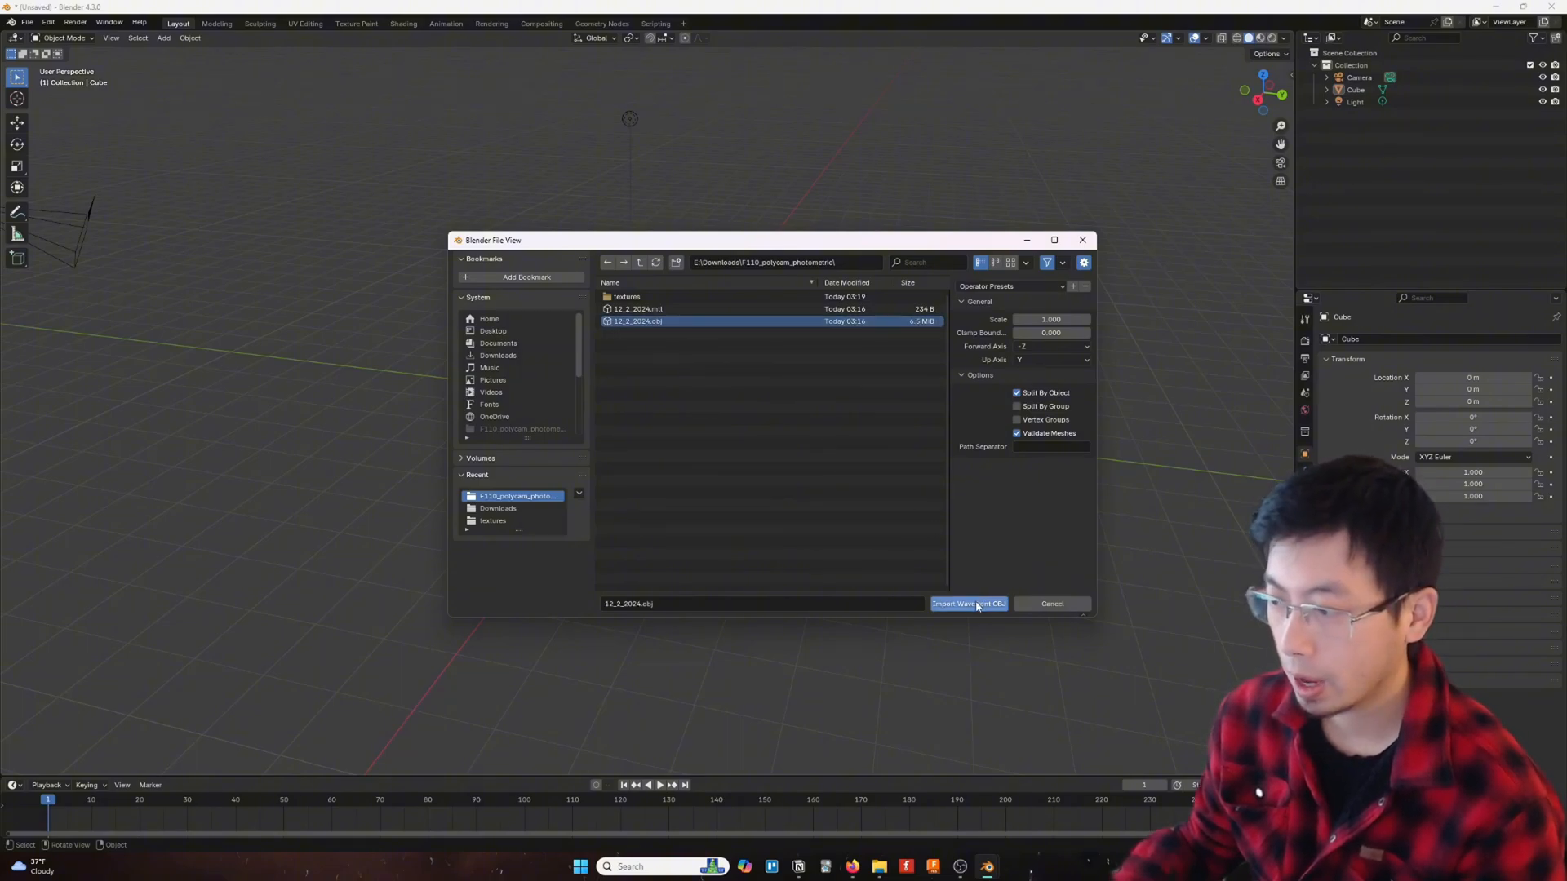
left_click(967, 604)
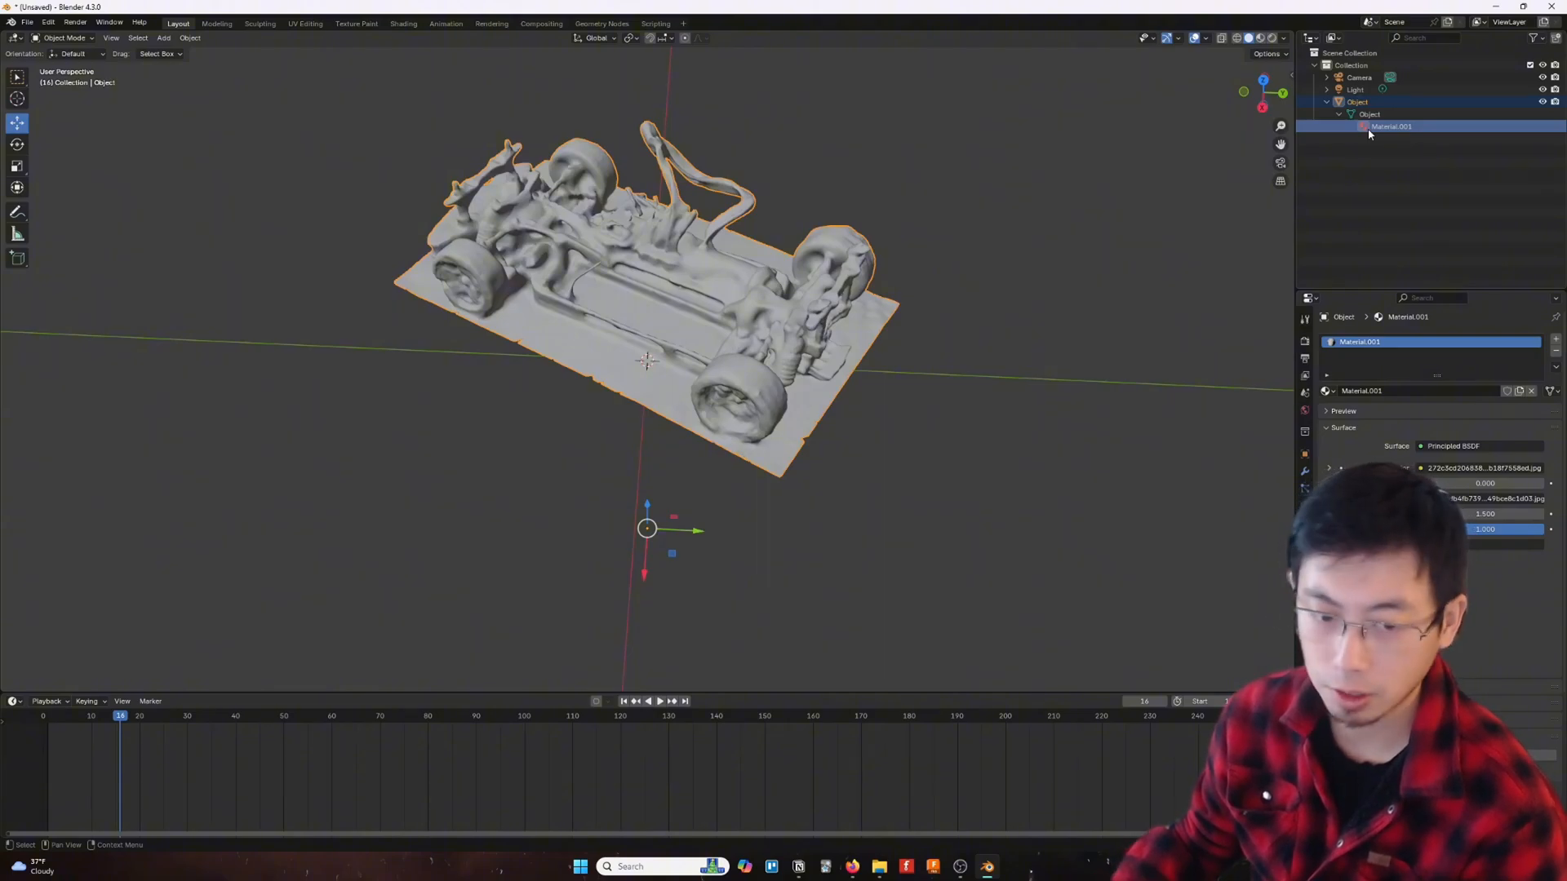
Step: Turn the timeline into a Shader Editor, switch to Material Preview shading and deselect the chassis
left_click(17, 700)
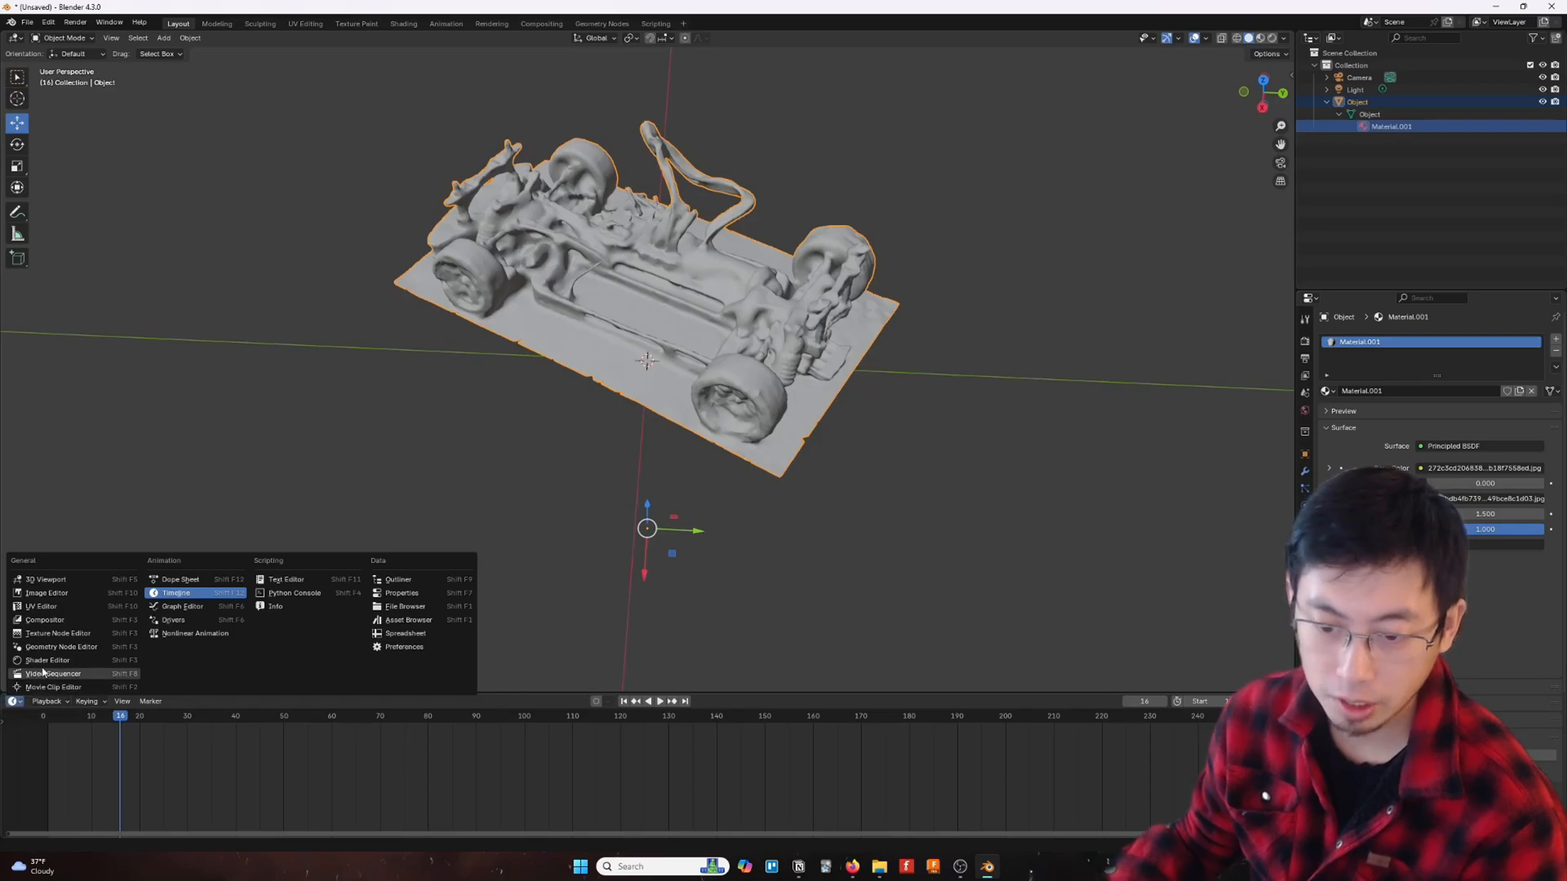
left_click(47, 660)
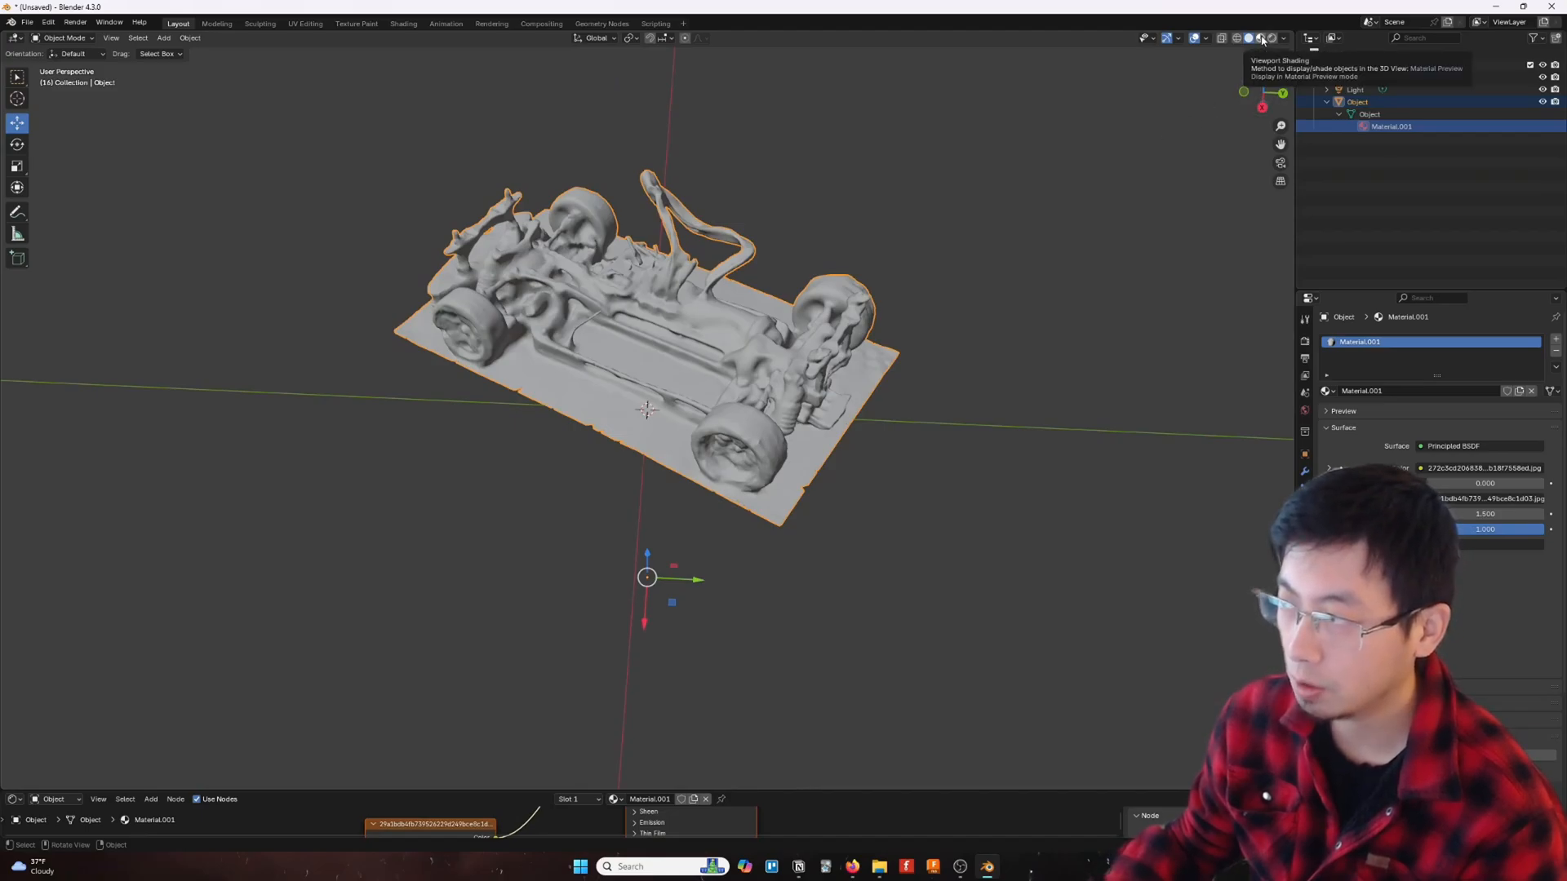
left_click(1258, 37)
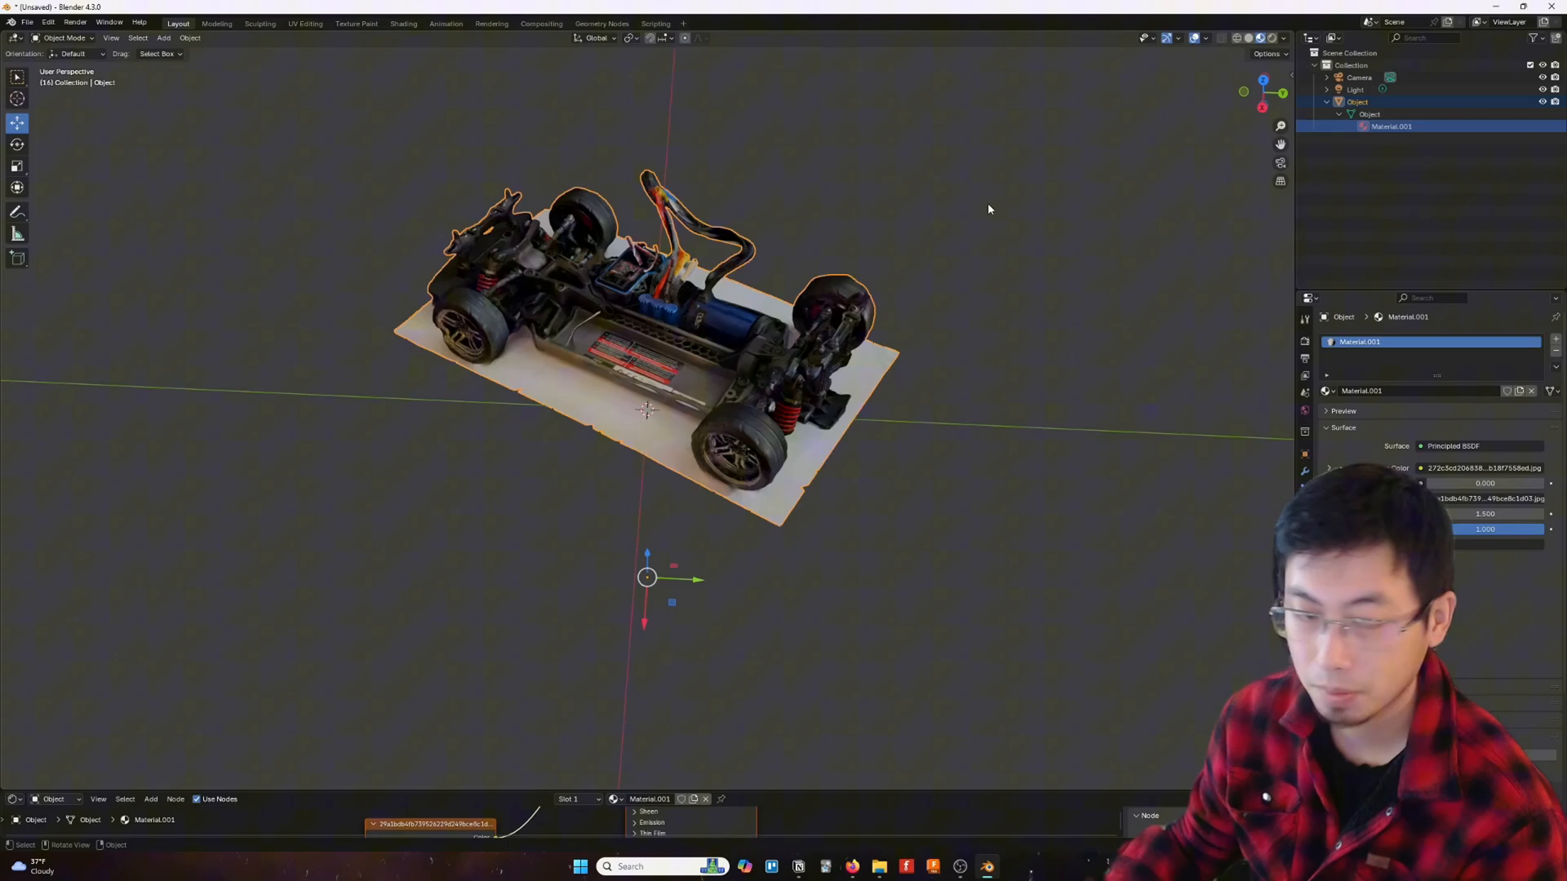
left_click(987, 209)
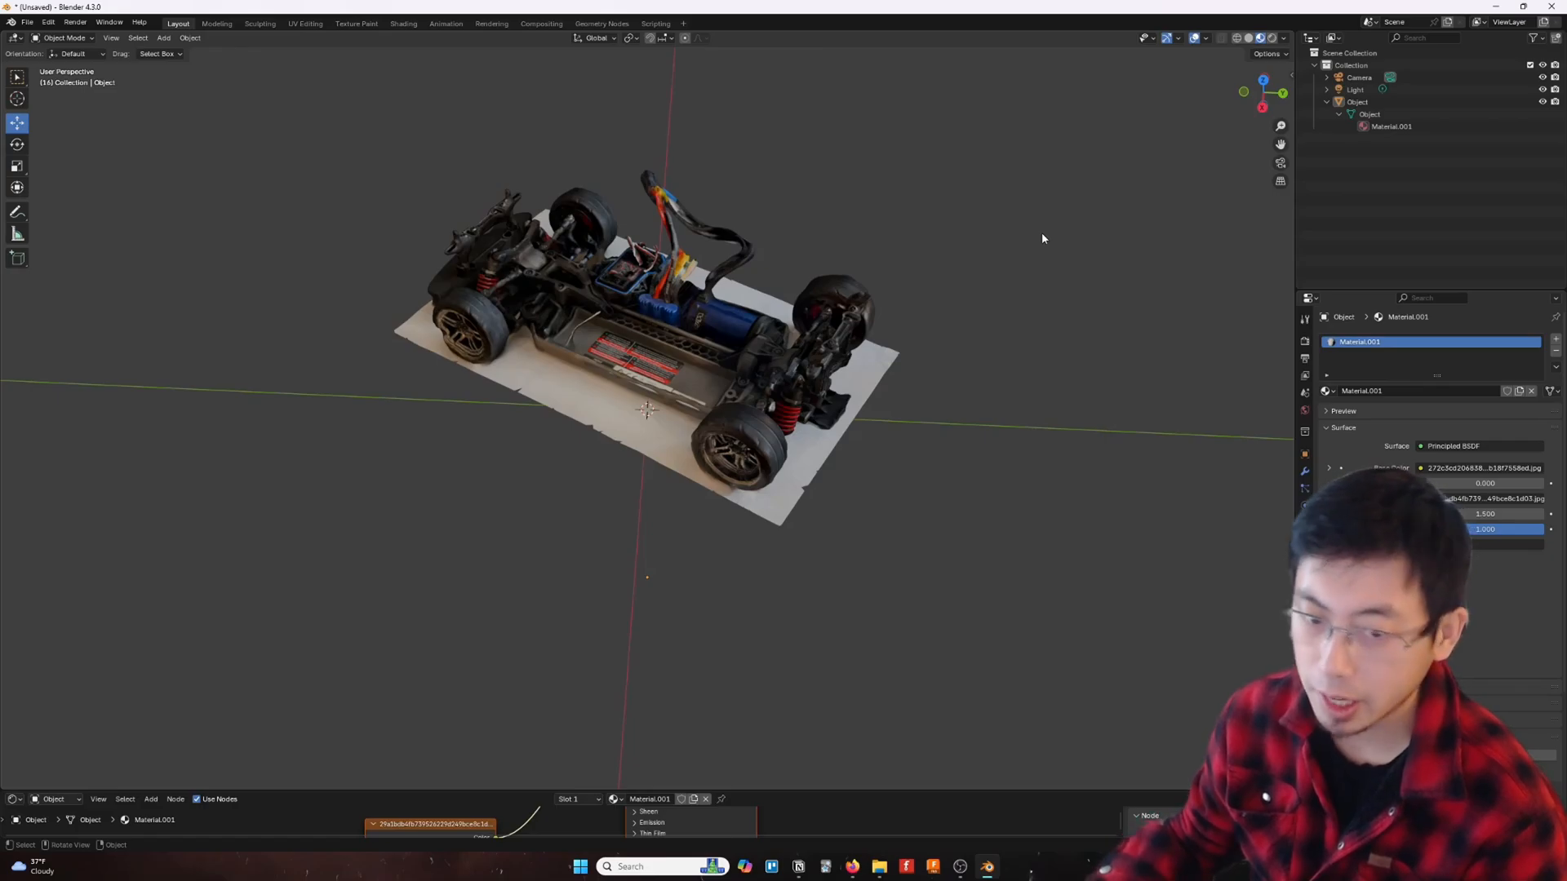
mouse_move(1037, 239)
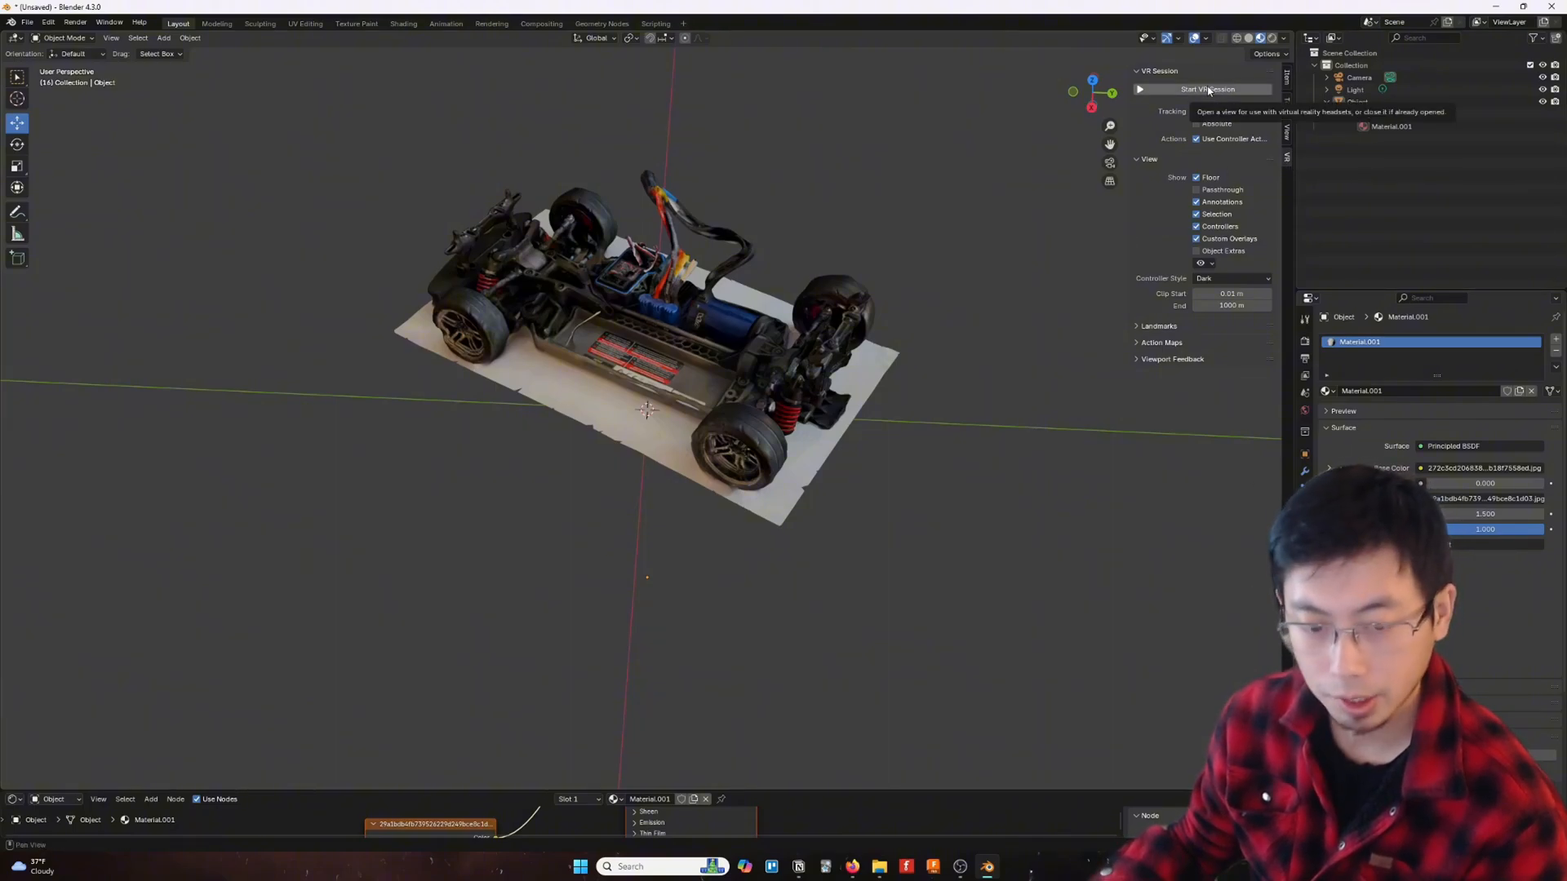
left_click(1206, 88)
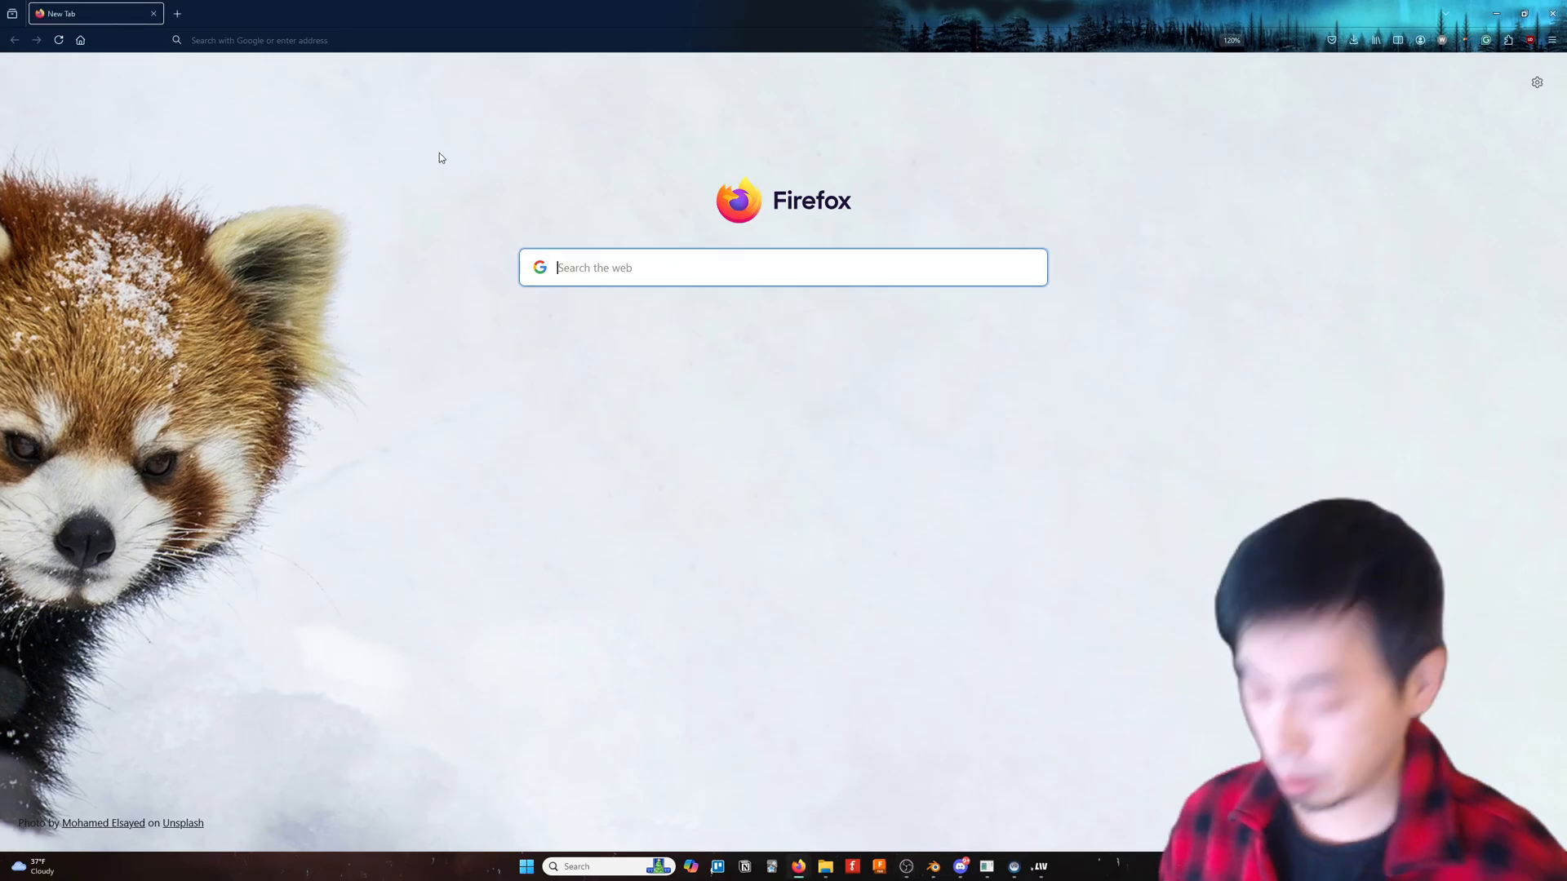
Step: Search 'gravity sketch' and go to the Gravity Sketch: Home result
type("gravity sketch")
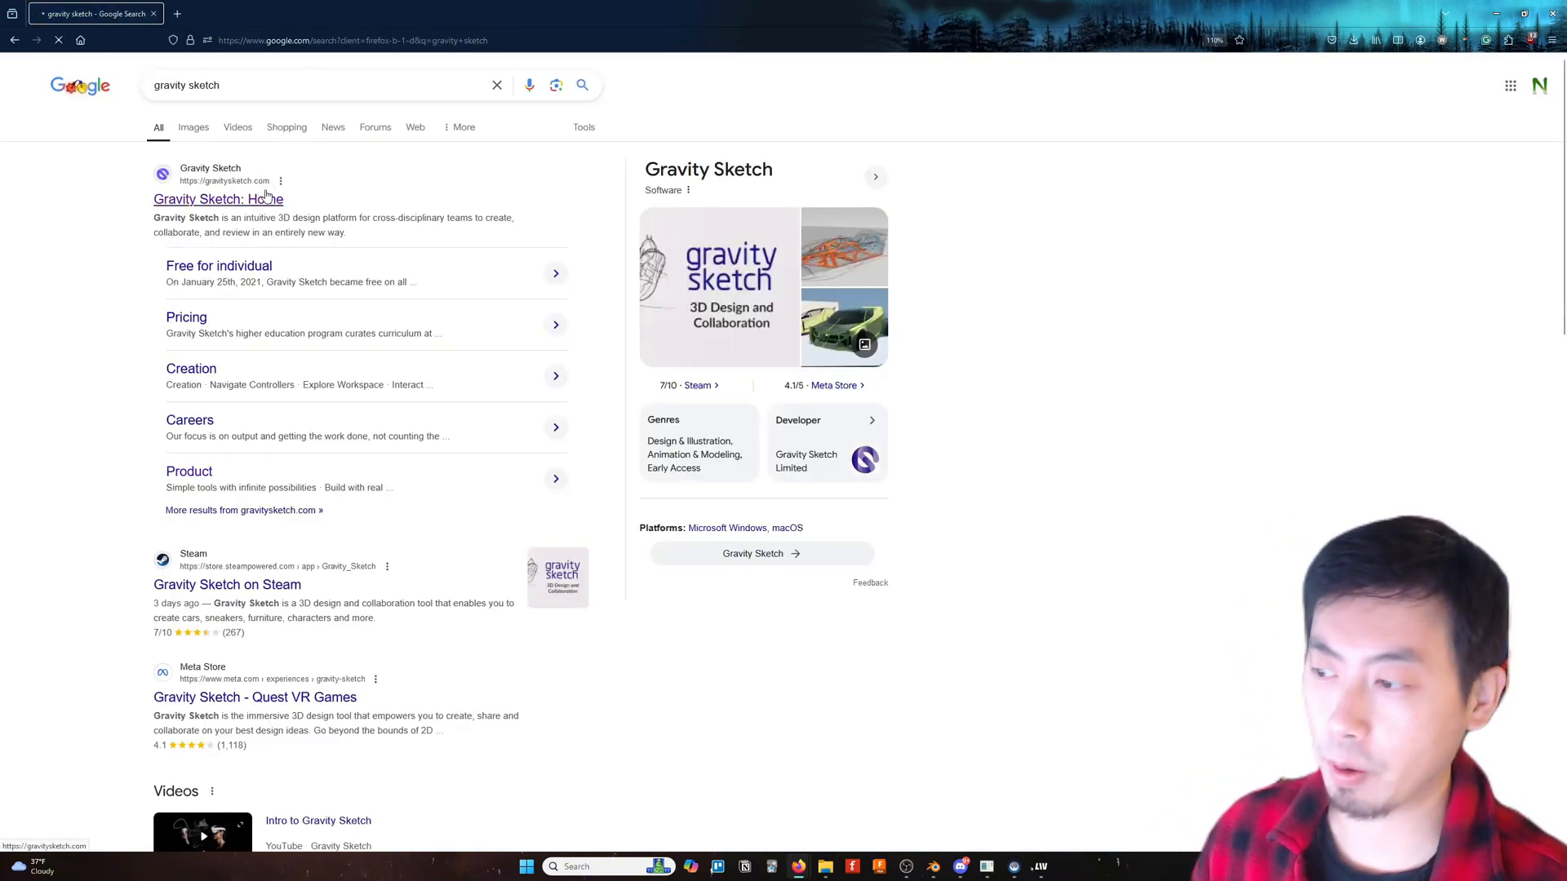
left_click(217, 199)
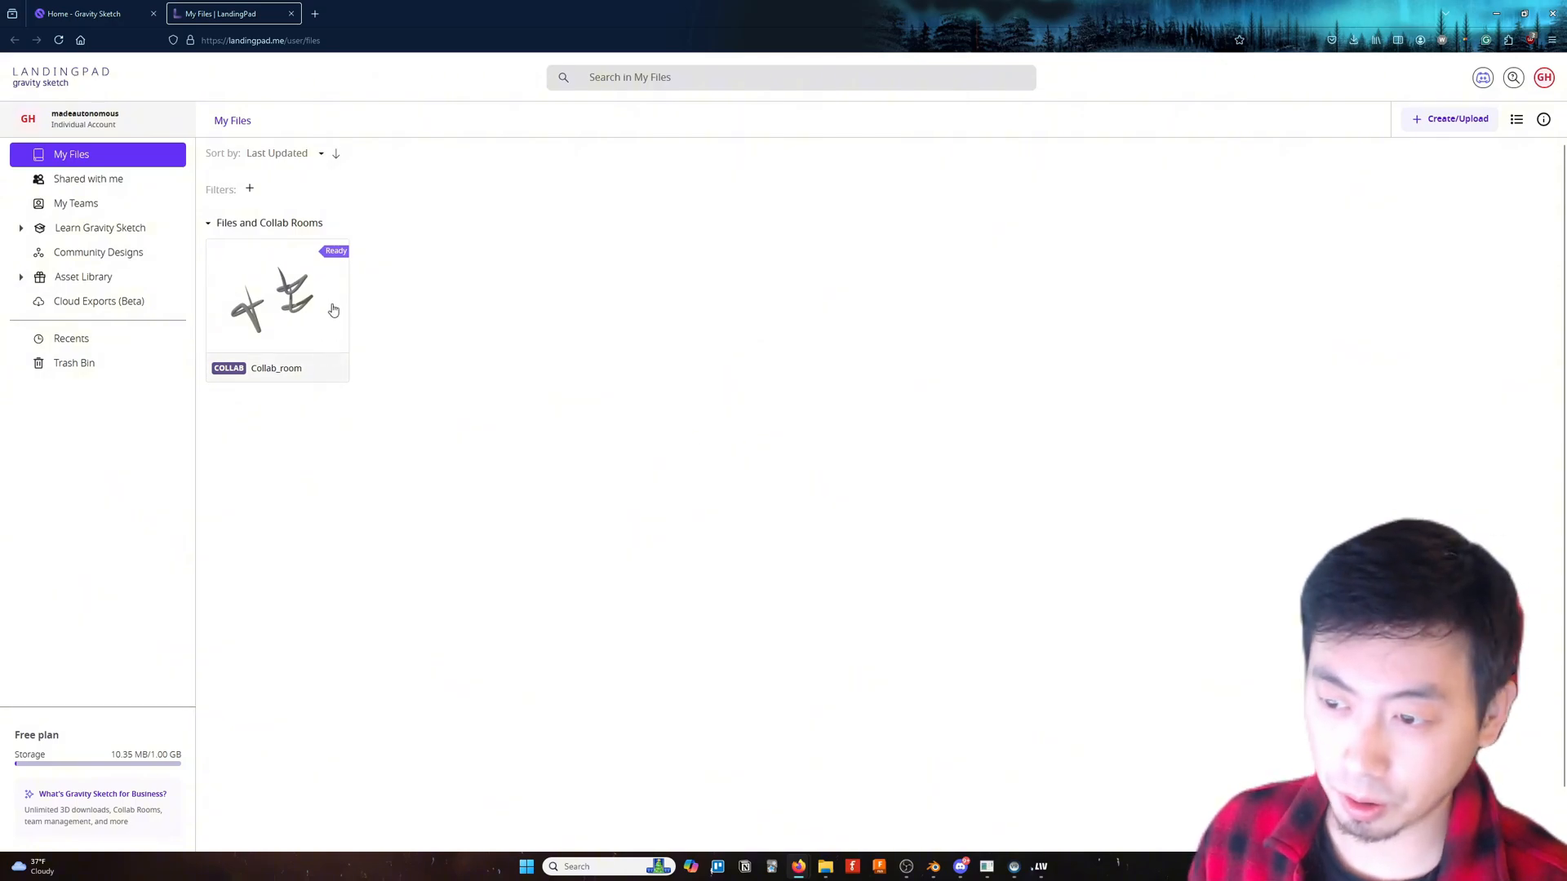
mouse_move(300, 321)
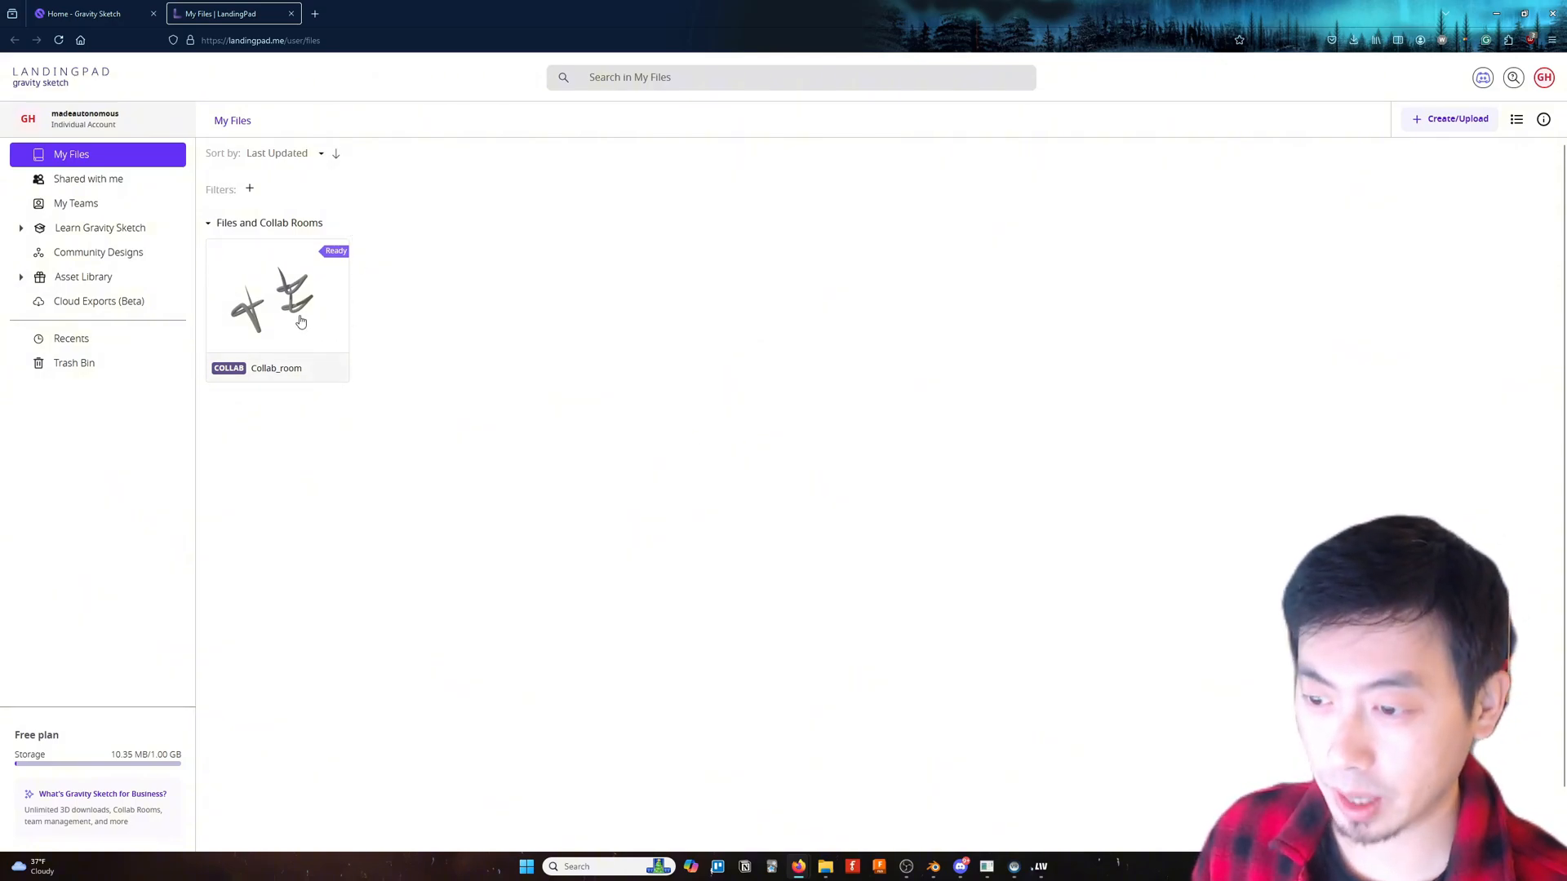
Step: Launch Collab_room for Tethered VR and allow Firefox to open the Gravity Sketch app
left_click(277, 301)
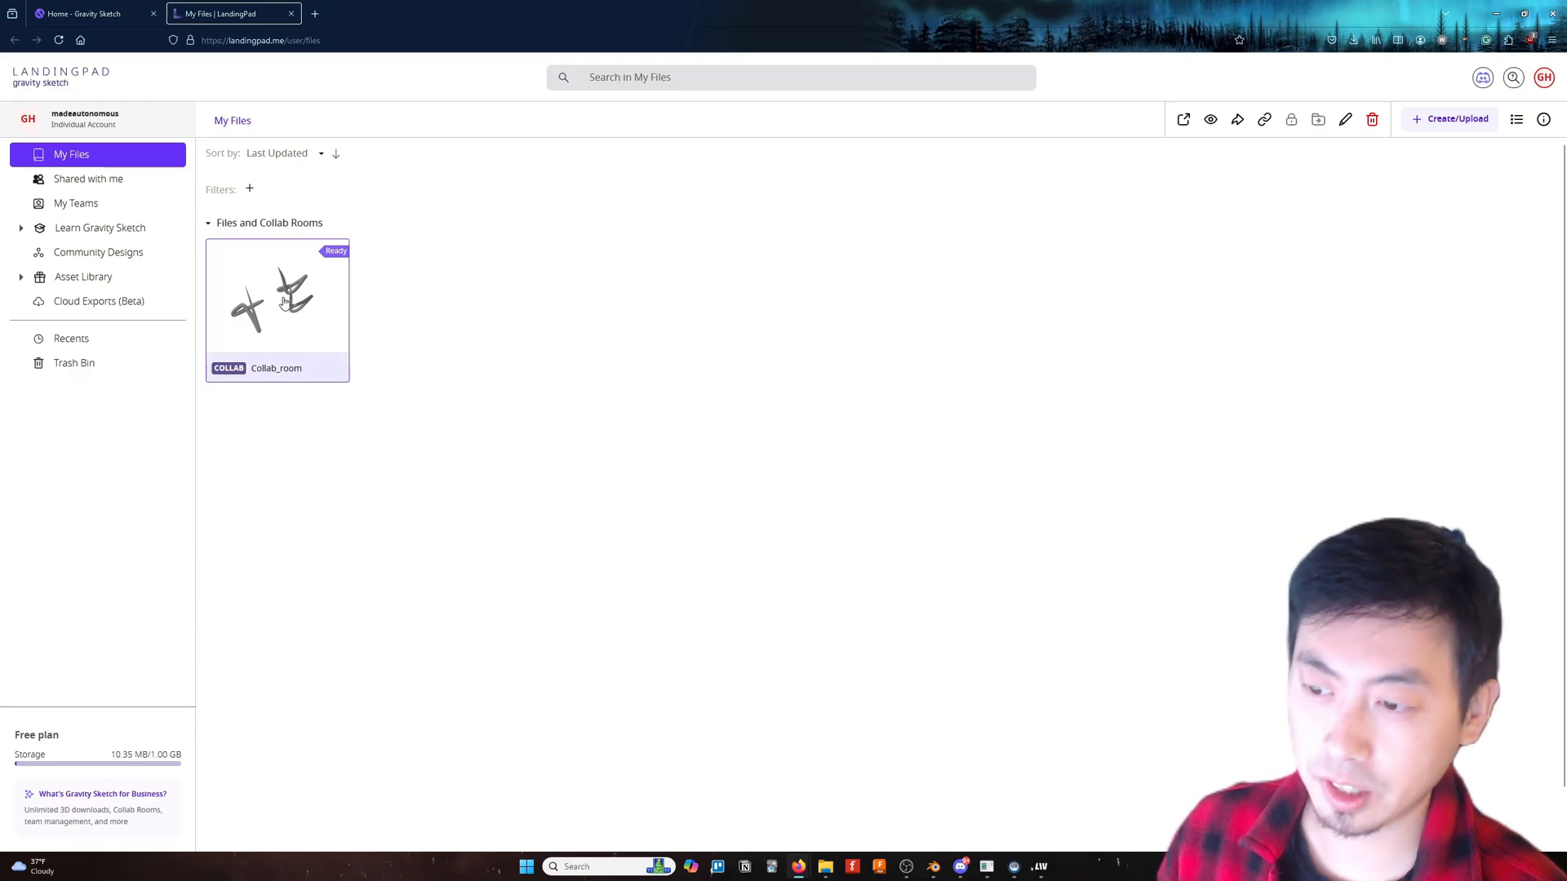
double_click(277, 301)
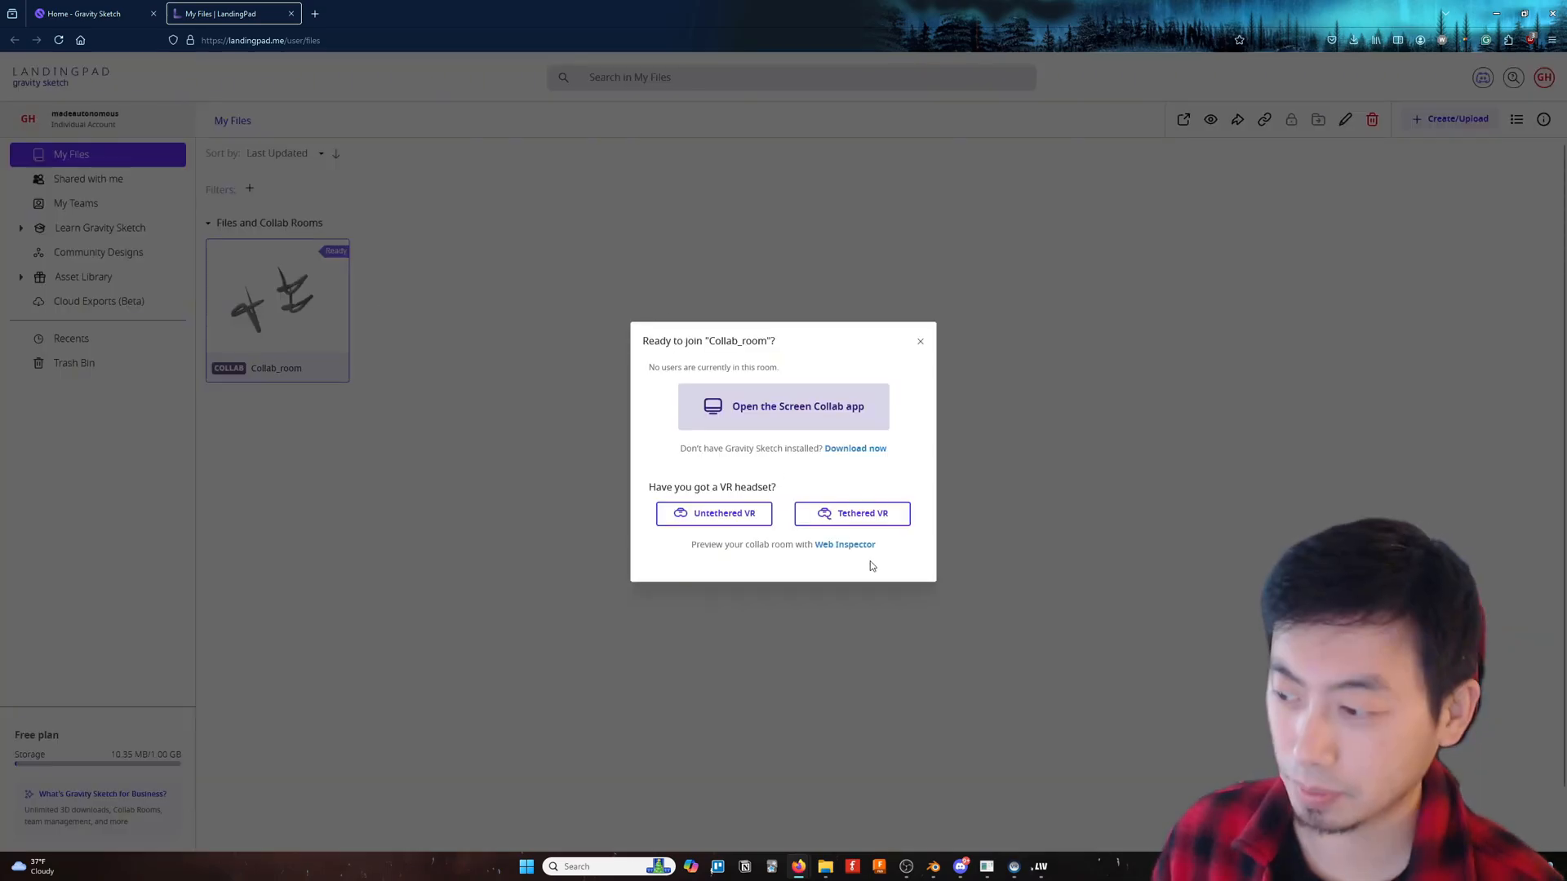
mouse_move(851, 512)
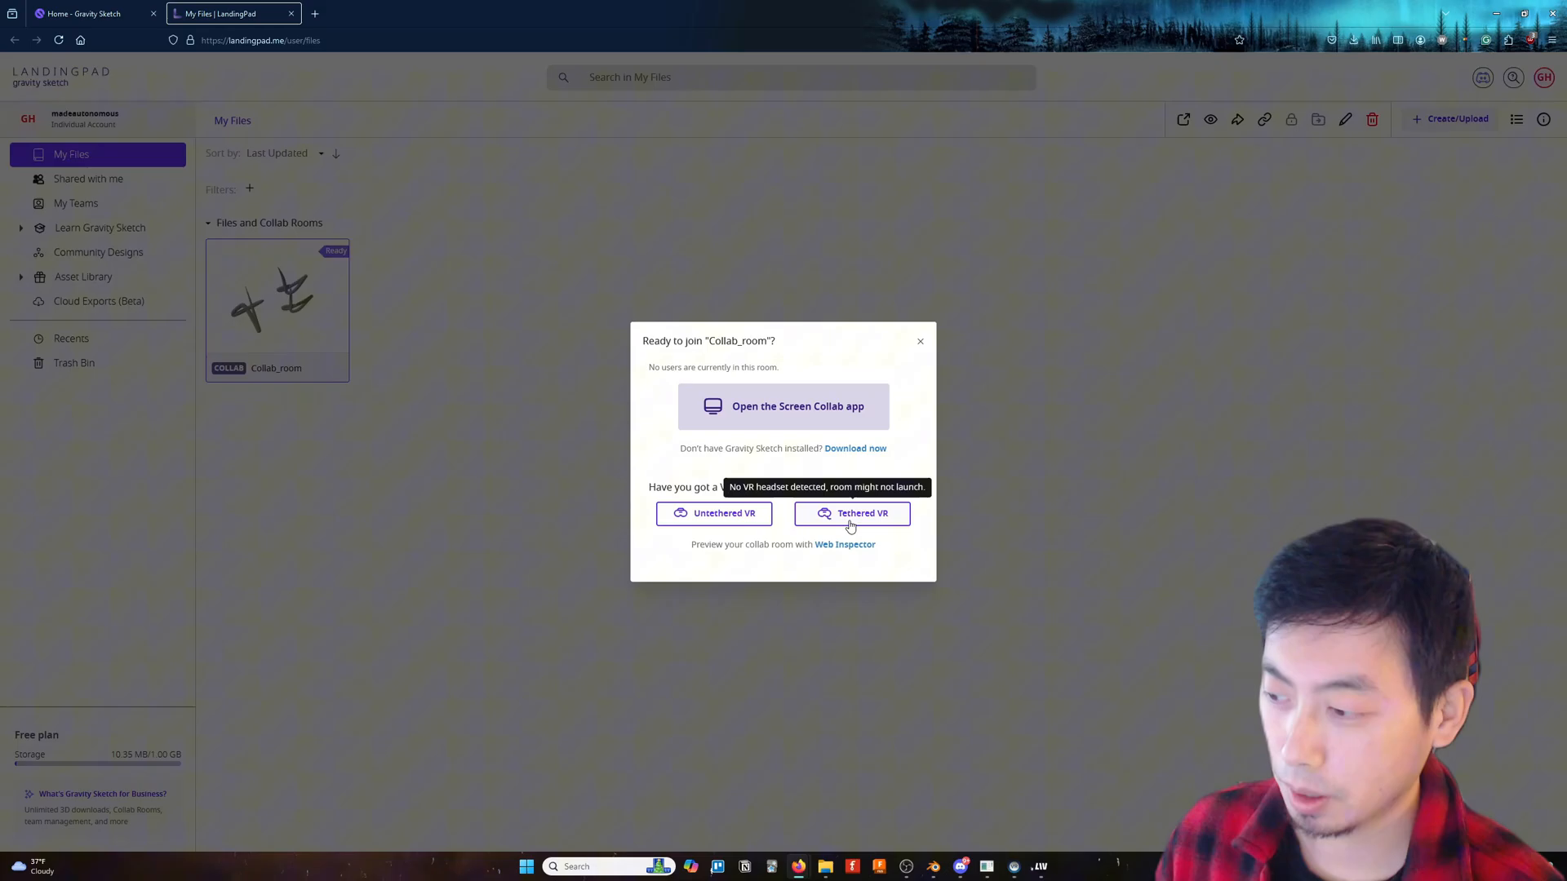
mouse_move(829, 478)
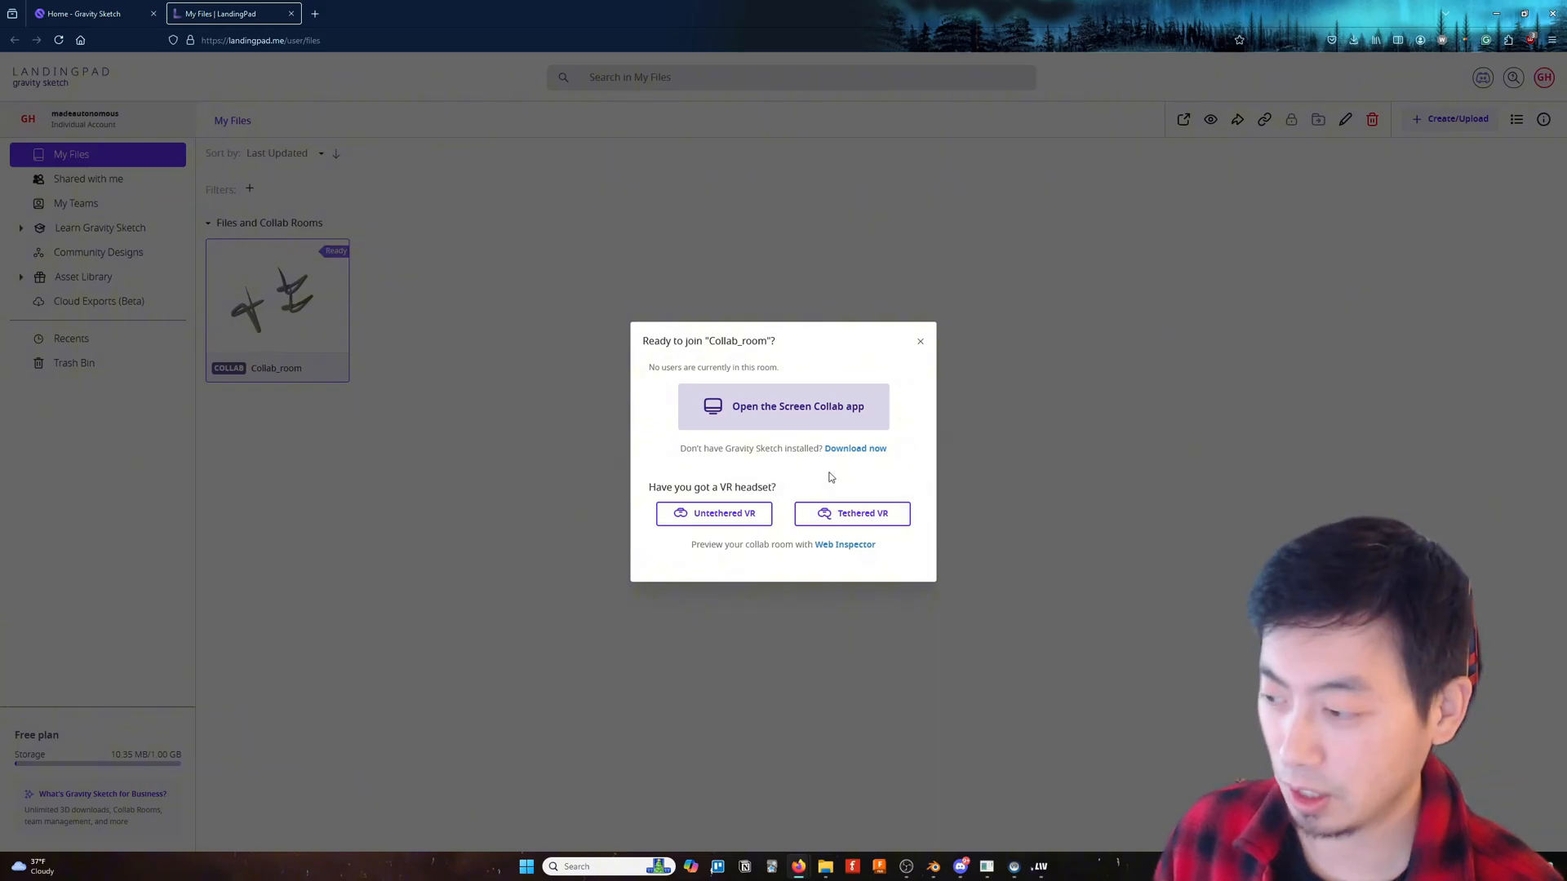
left_click(782, 406)
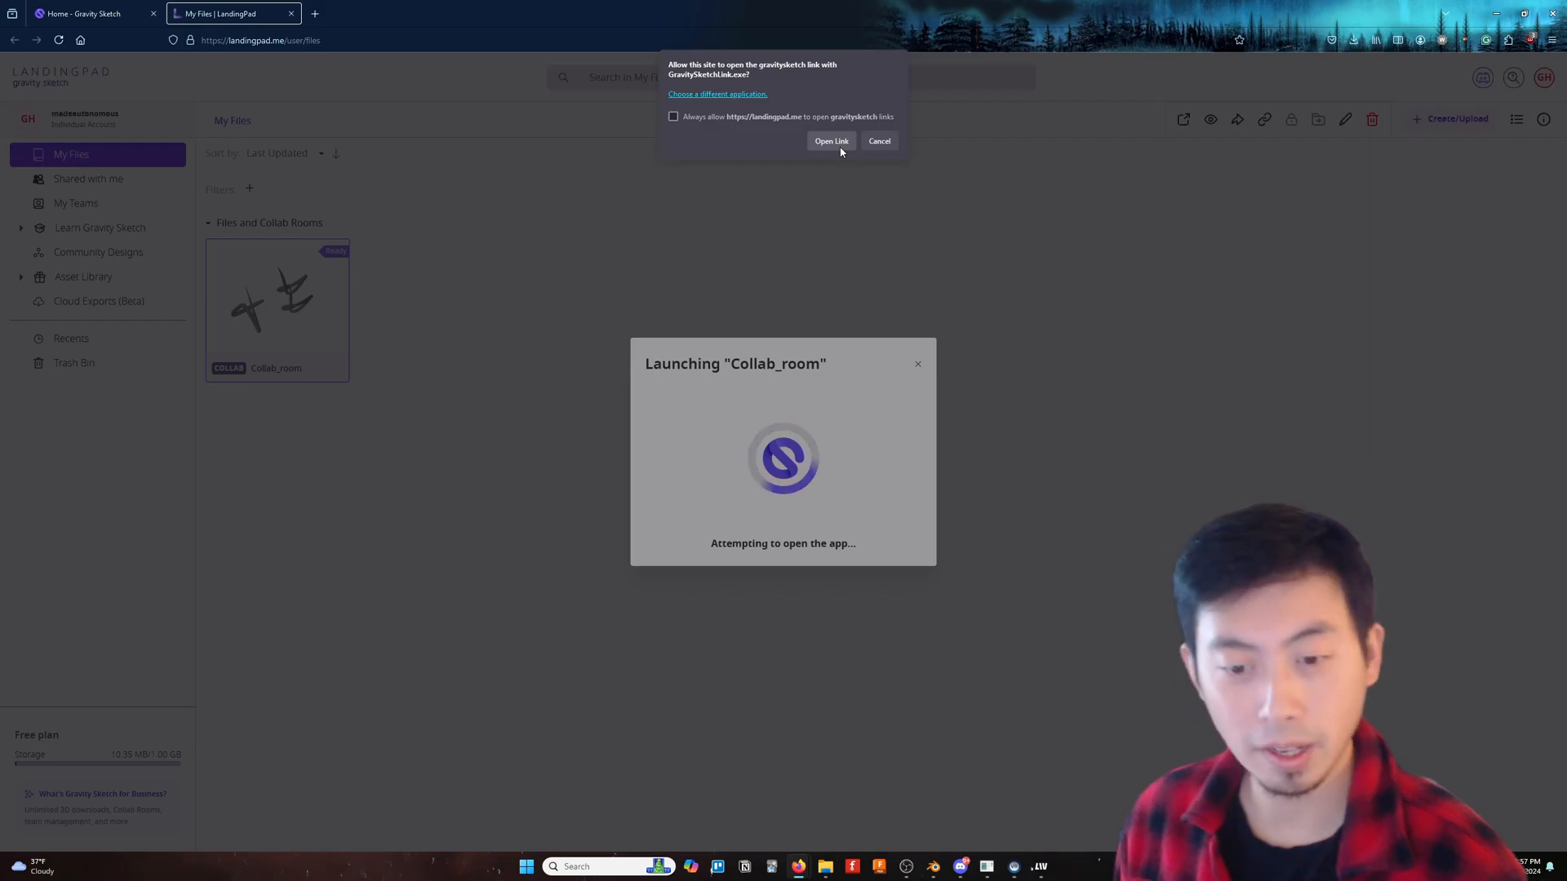
left_click(830, 140)
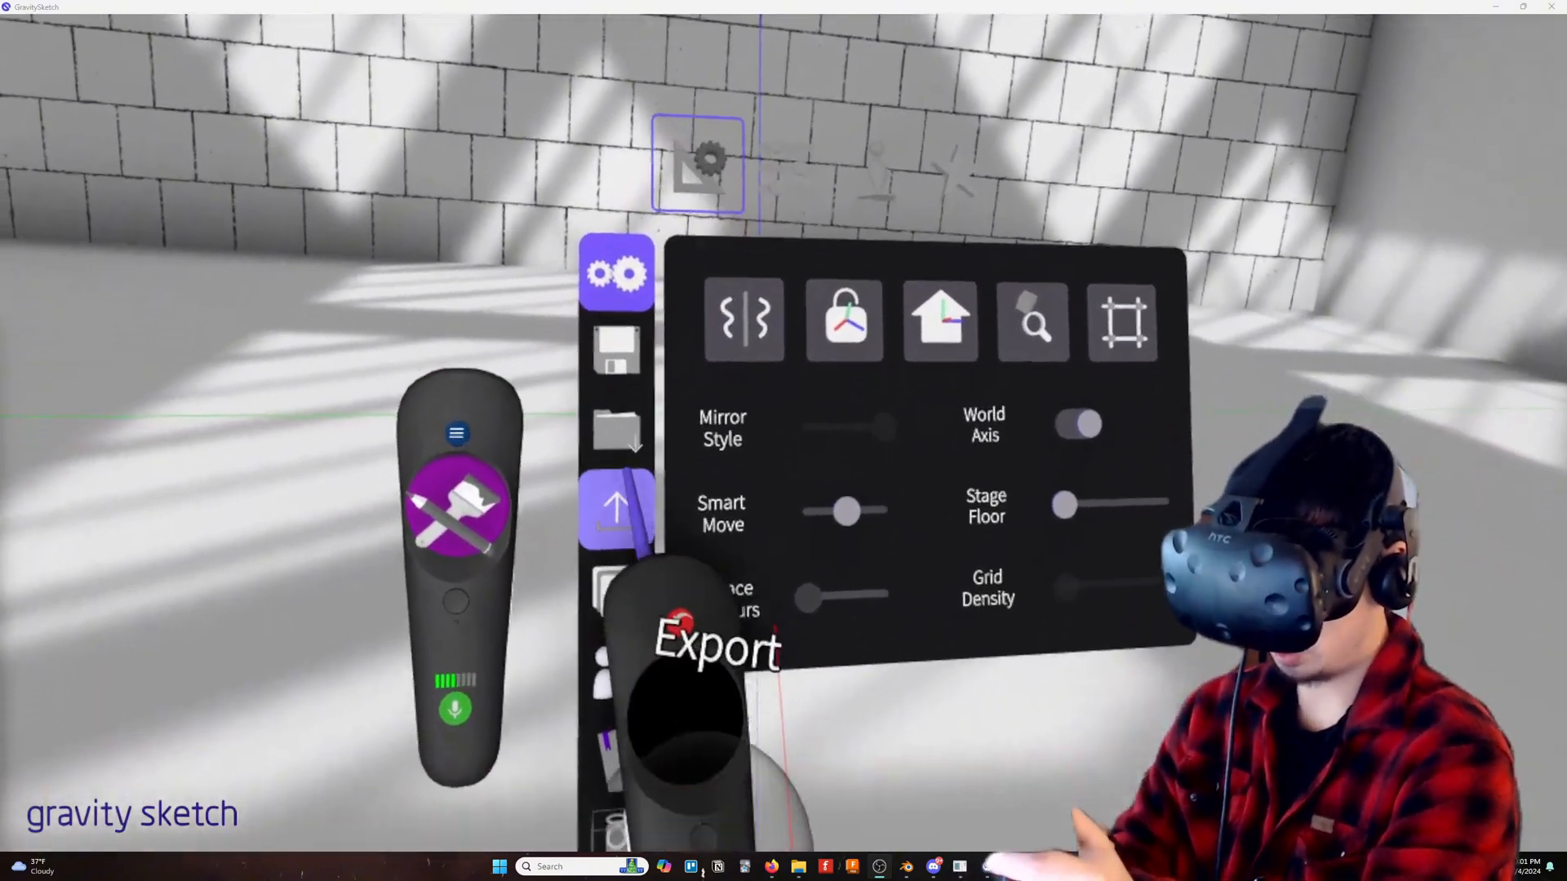
Step: Select the 12_2_2024 chassis OBJ from the polycam_photometric folder for import
left_click(617, 429)
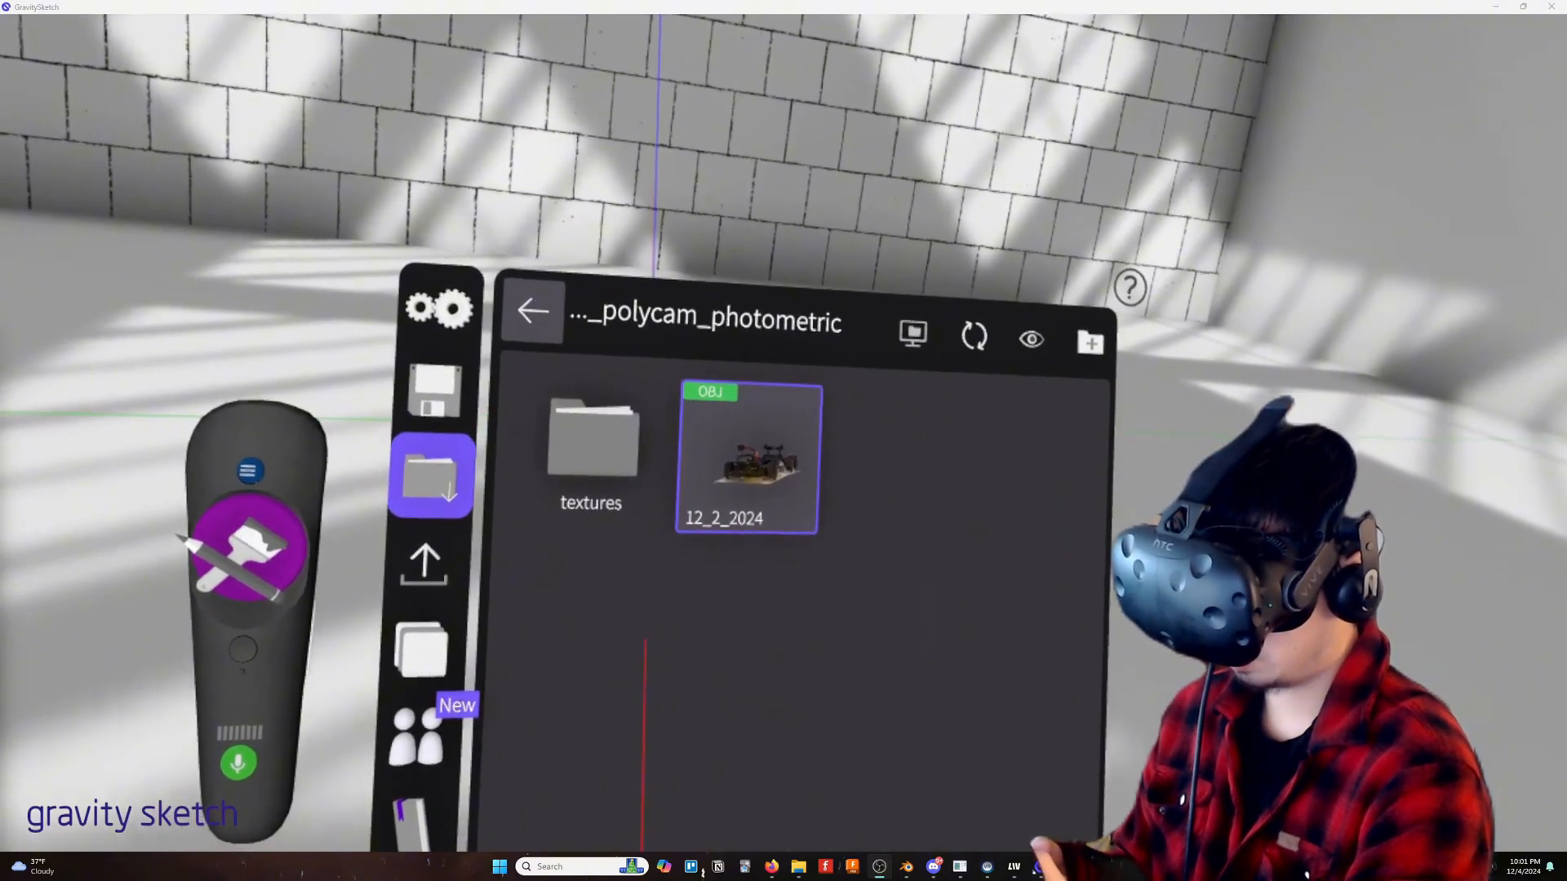
left_click(749, 461)
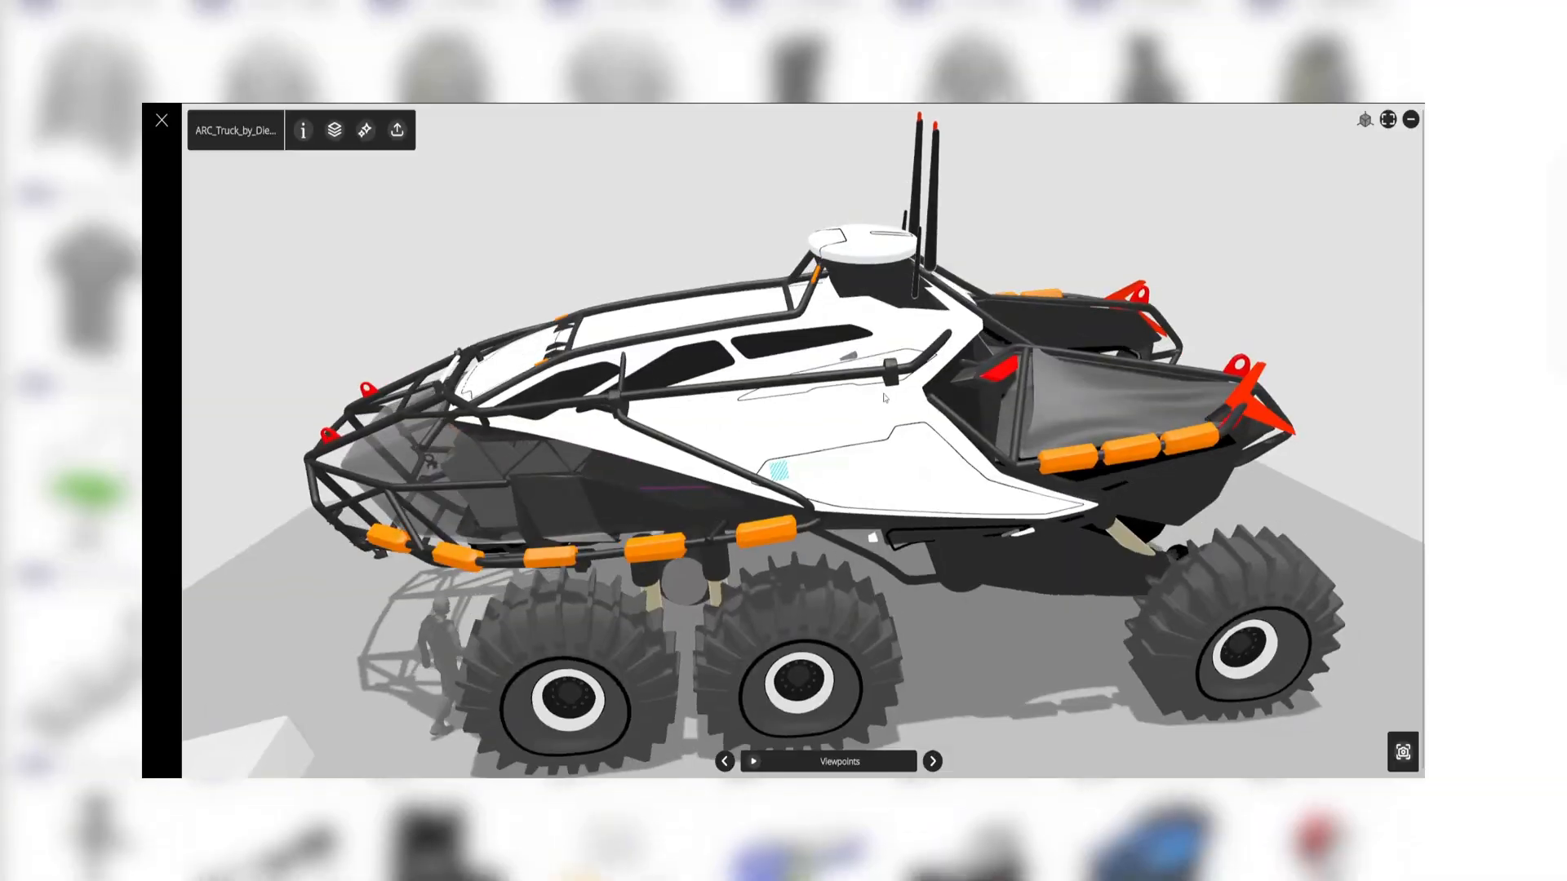
Step: Orbit the ARC truck model to a top-down angle in the LandingPad viewer
left_click_drag(879, 400, 1040, 480)
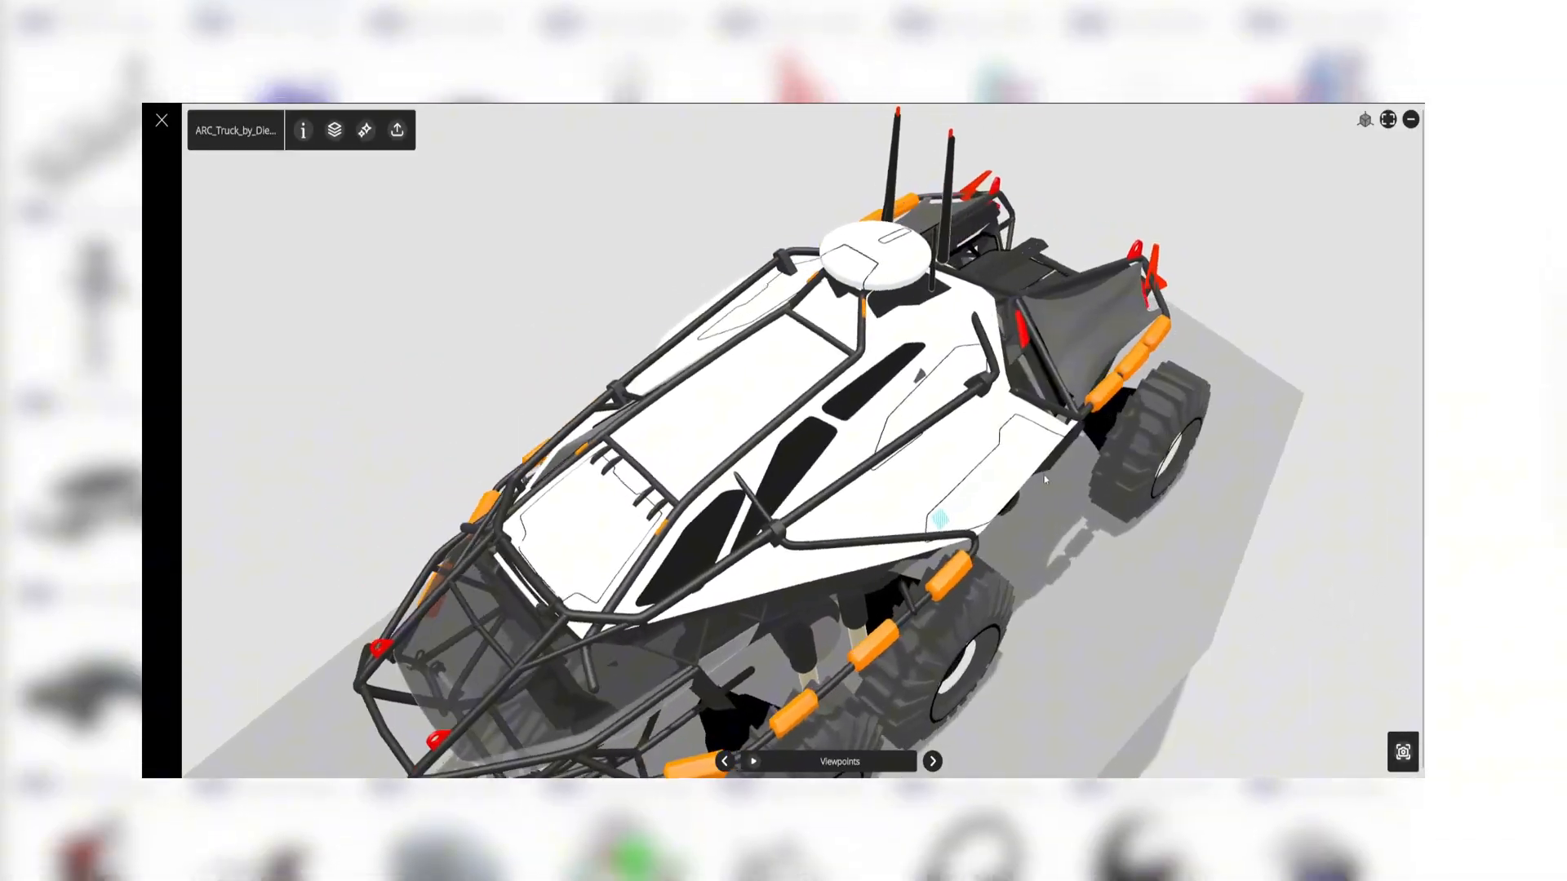